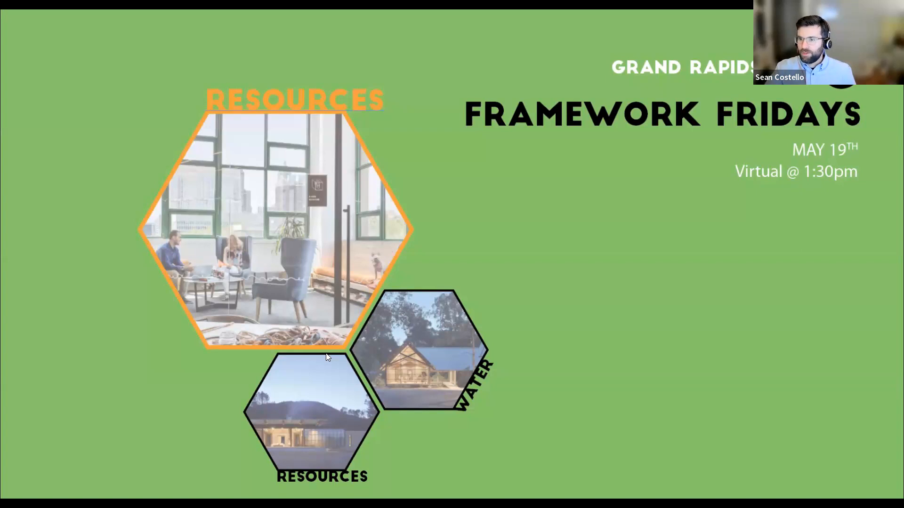
mouse_move(574, 244)
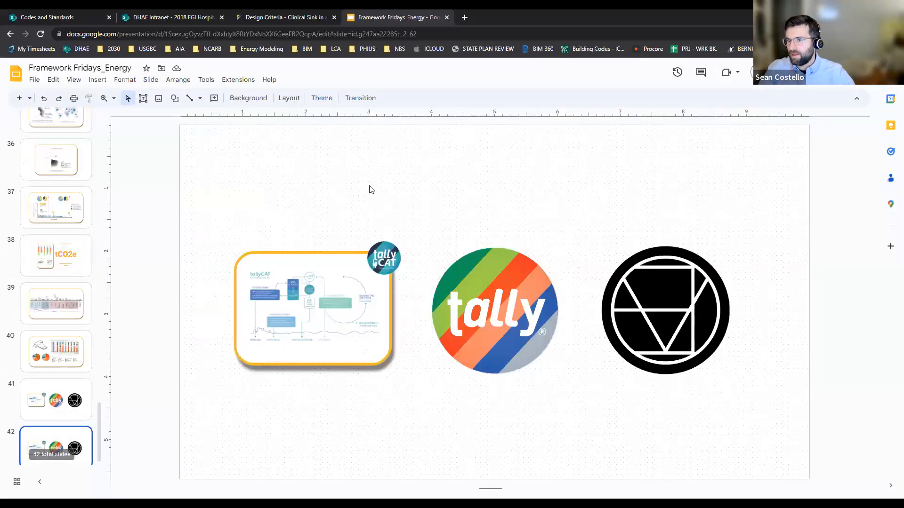
Select slide 31, the green Framework Fridays title slide, and start the slideshow.
scroll("up", 3)
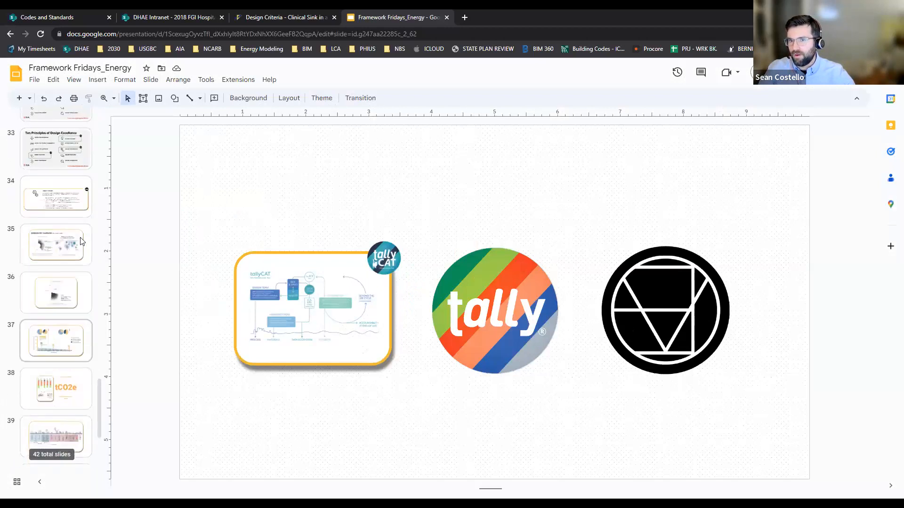
scroll("up", 3)
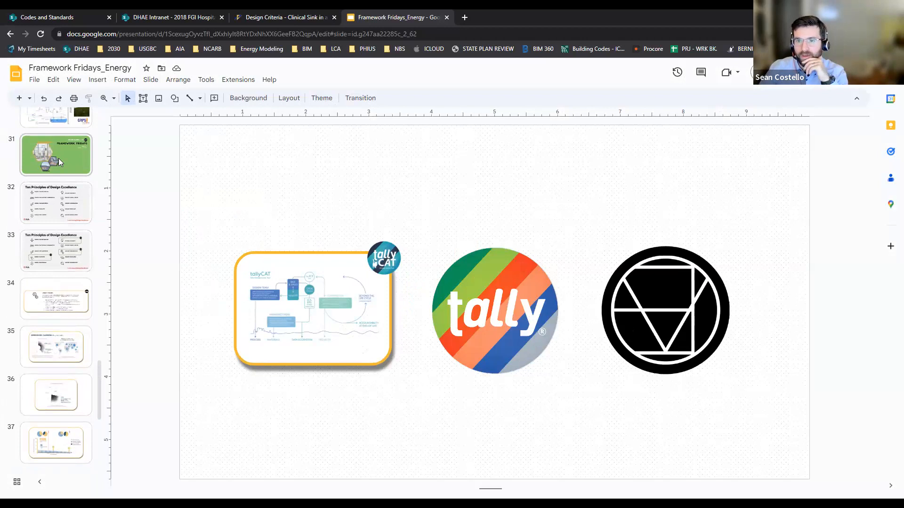
left_click(56, 155)
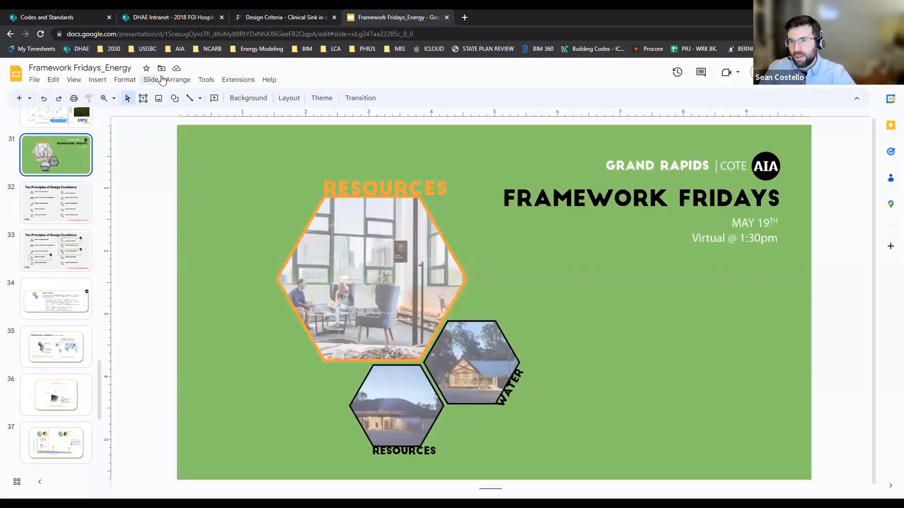
left_click(206, 79)
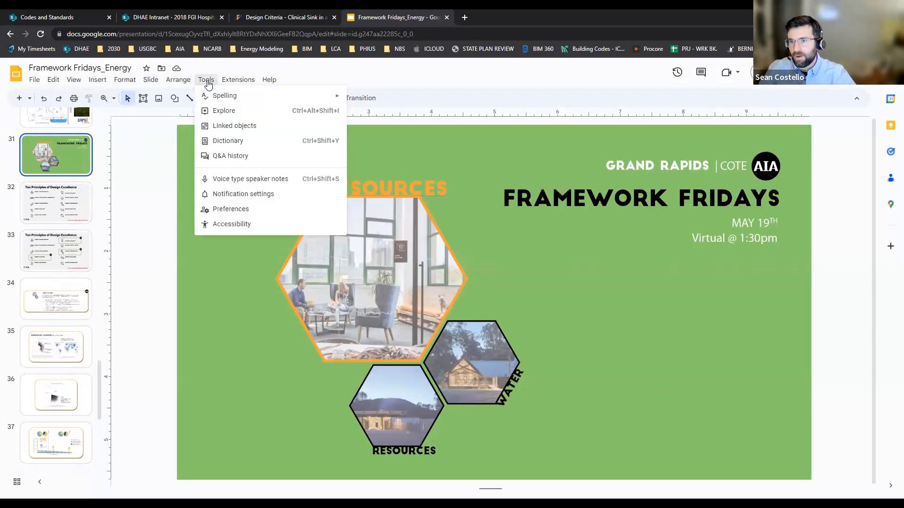
left_click(73, 79)
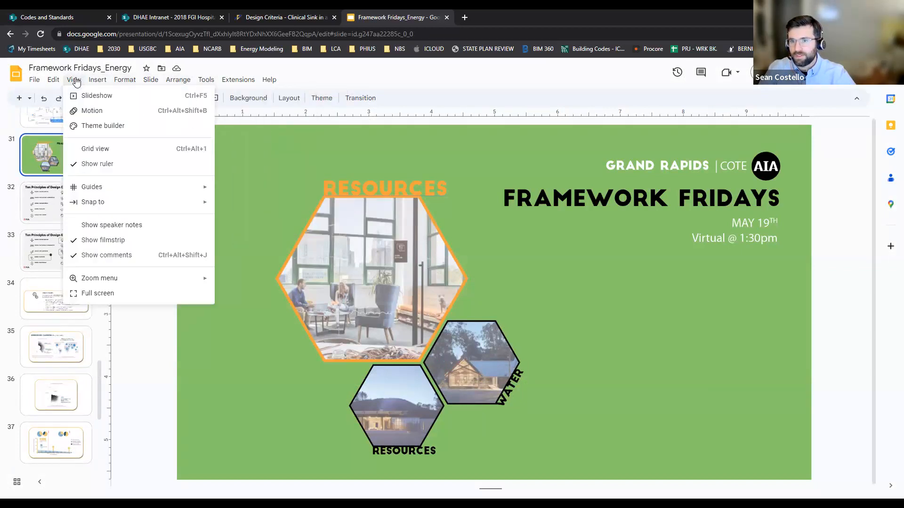
mouse_move(266, 177)
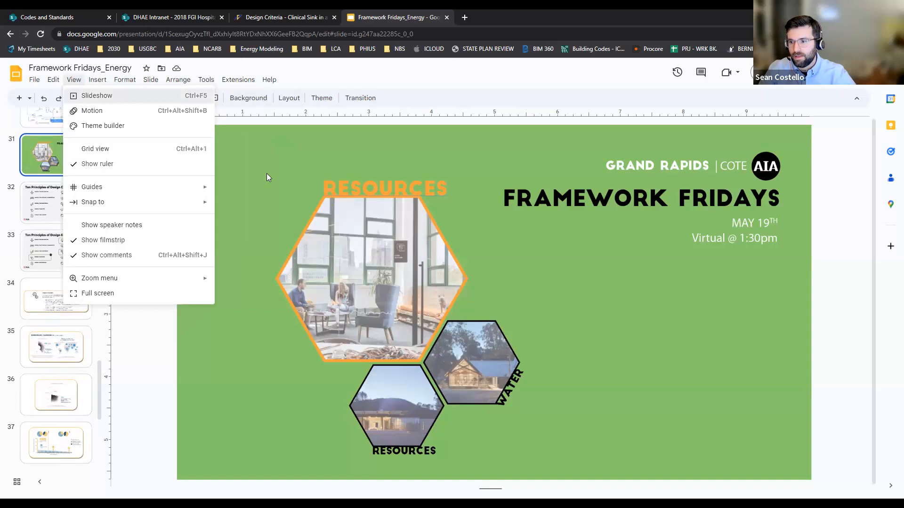
left_click(98, 292)
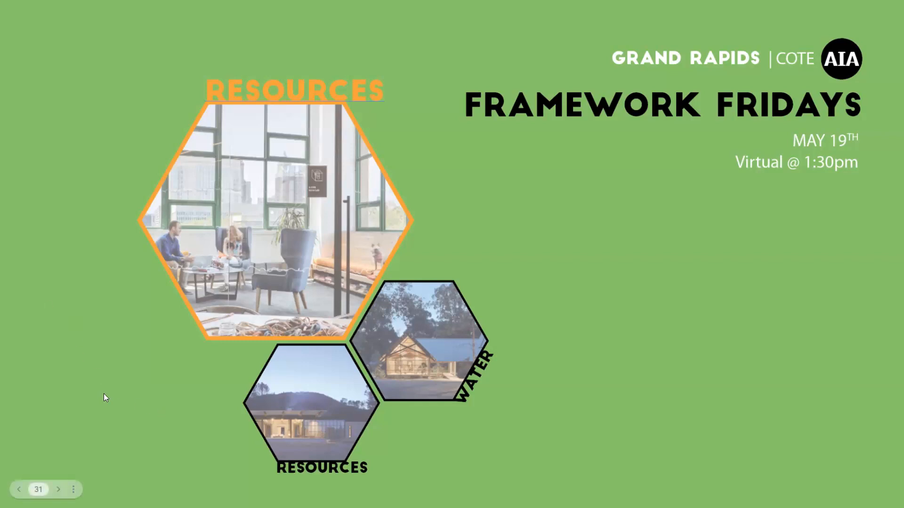
mouse_move(103, 396)
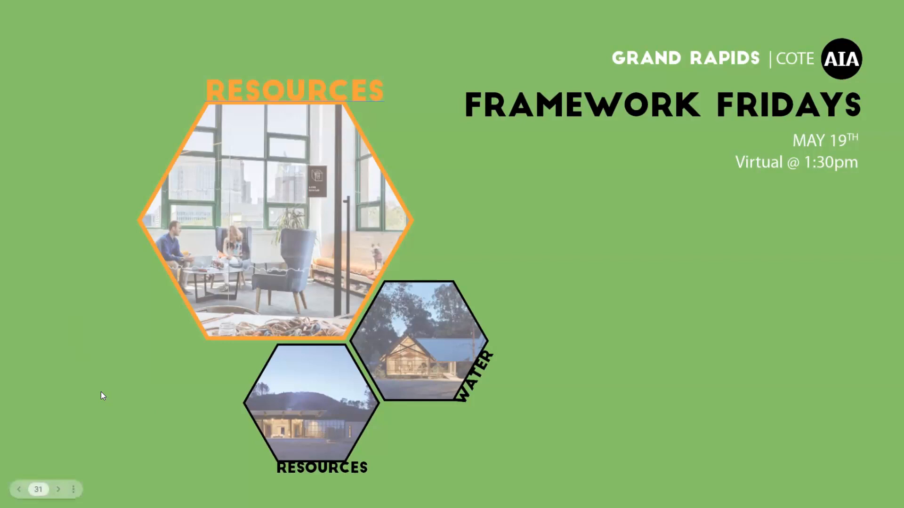
mouse_move(105, 388)
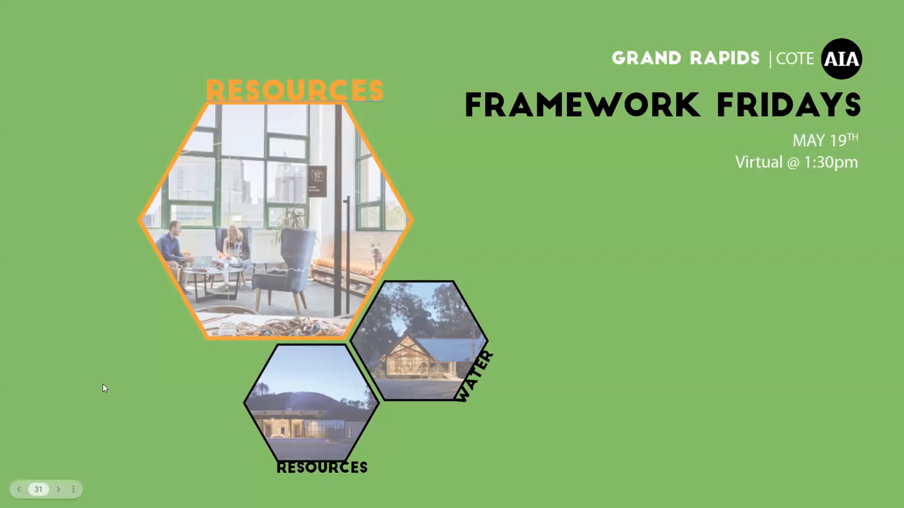
mouse_move(91, 388)
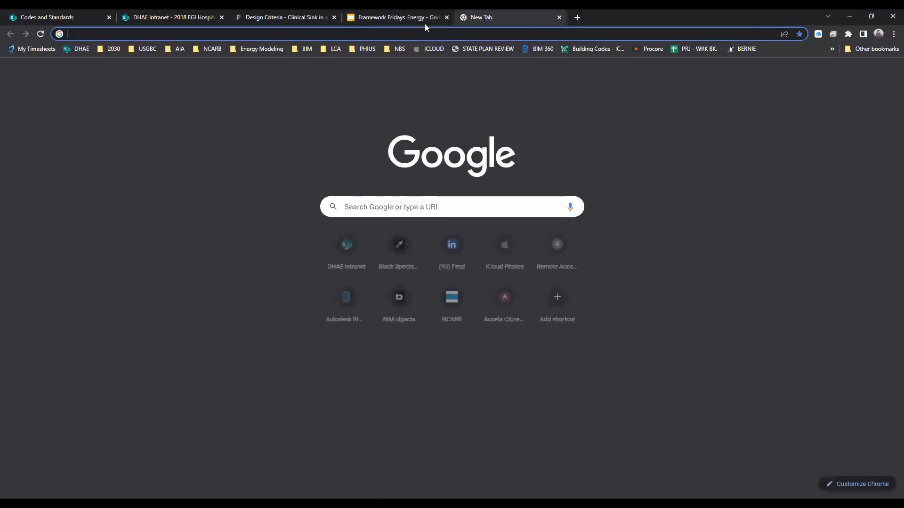
Search 'tally cat software' and open the Tally Cat Cafe result.
type("tally cat software")
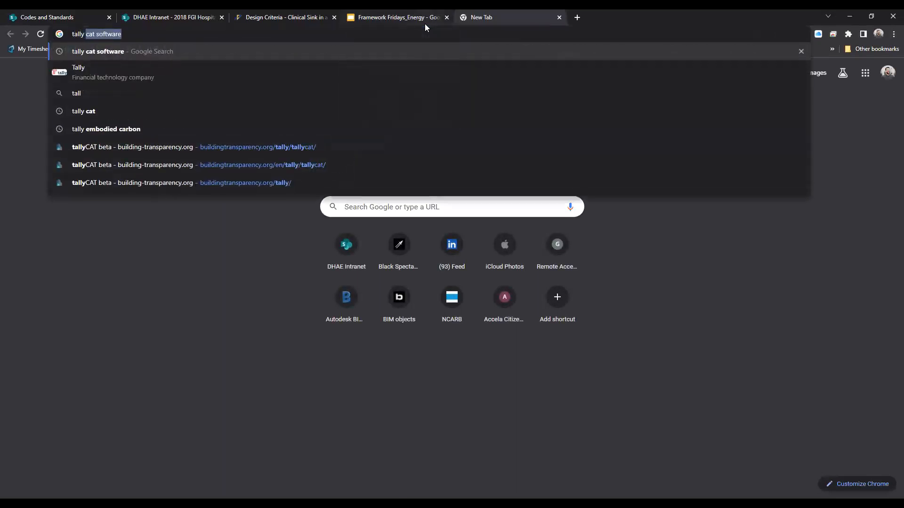
left_click(84, 110)
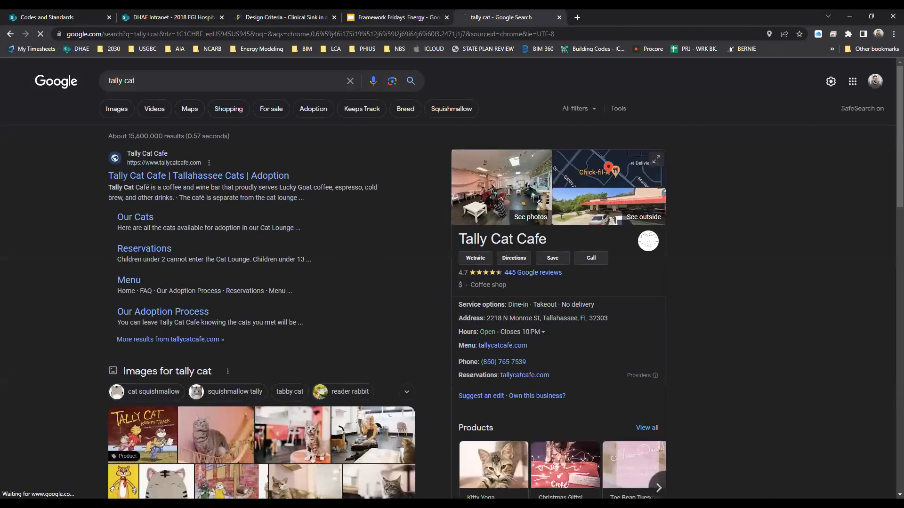
left_click(475, 258)
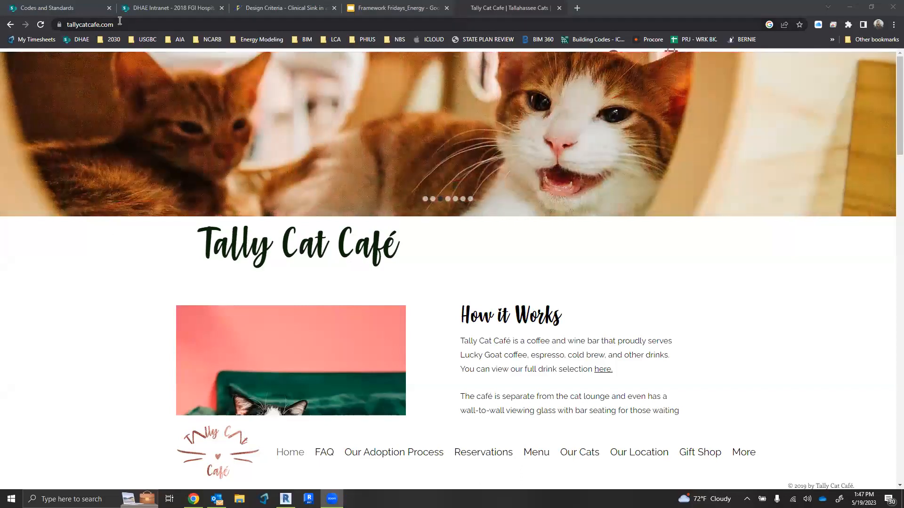
Search 'tally cat' again and open the Building Transparency tallyCAT beta page.
type("tally cat")
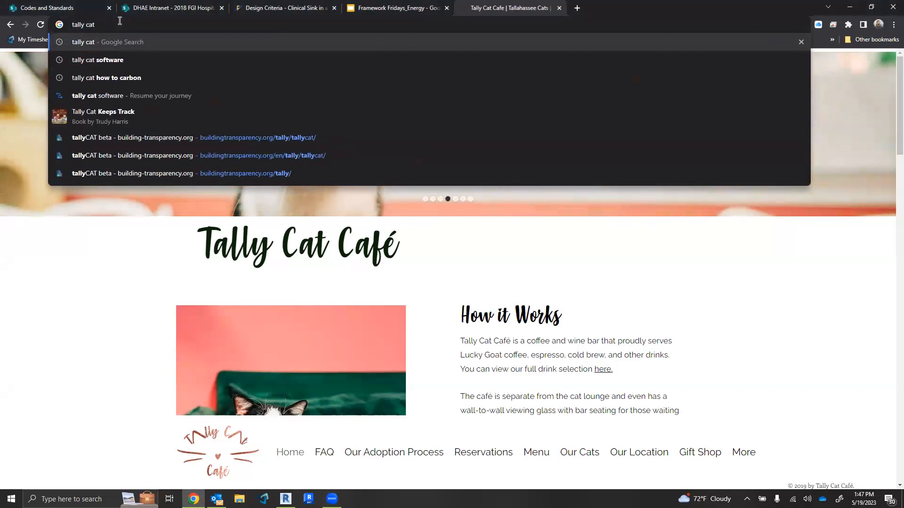
left_click(97, 59)
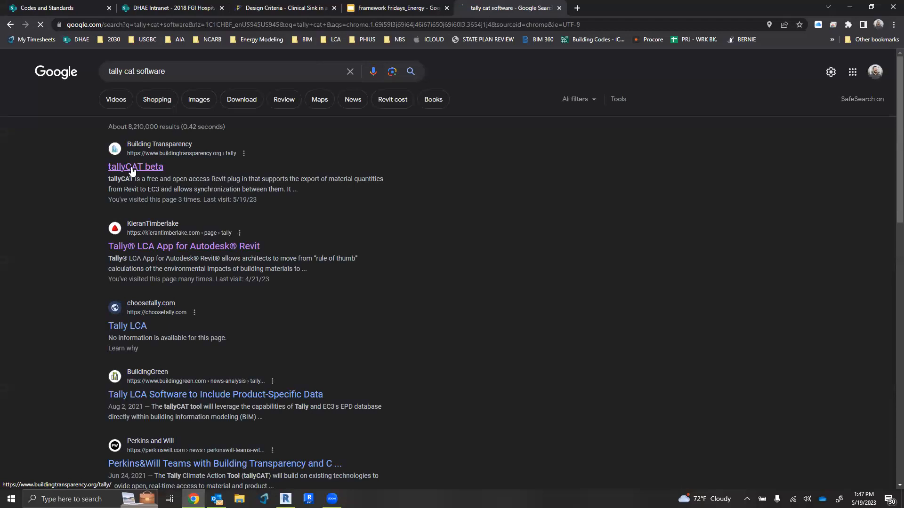
left_click(136, 167)
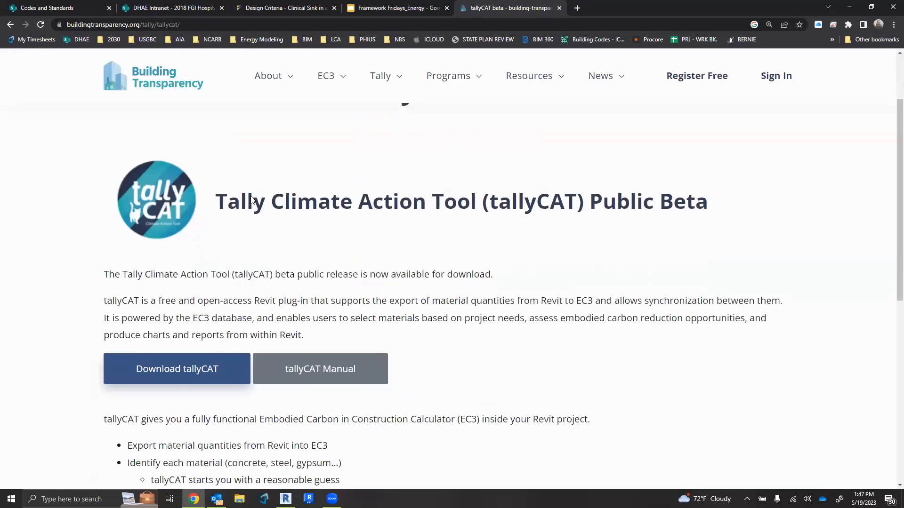
Browse the tallyCAT beta page, then go to EC3+Revit from the EC3 menu.
scroll("up", 3)
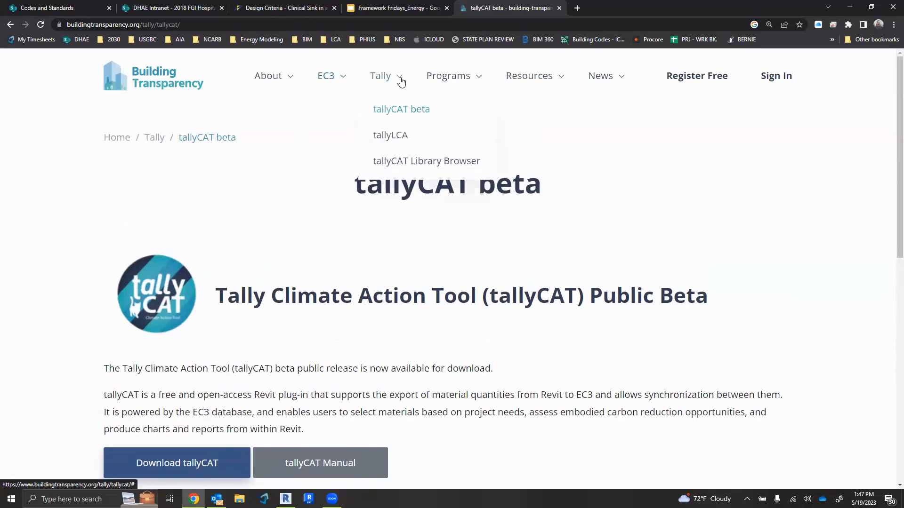
mouse_move(406, 113)
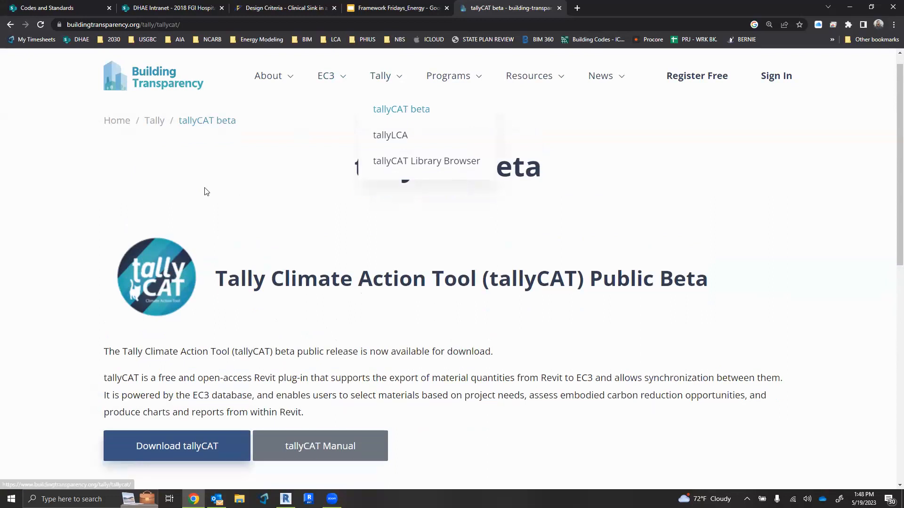
scroll("down", 3)
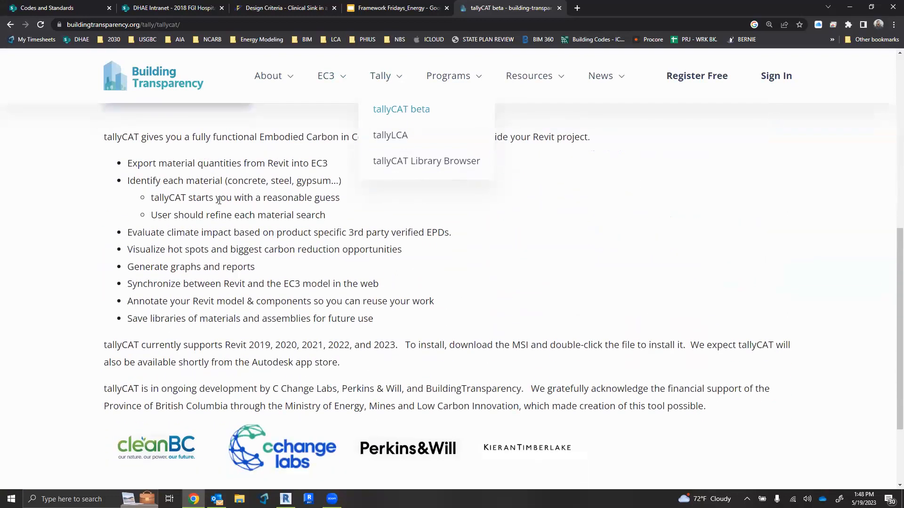
scroll("up", 3)
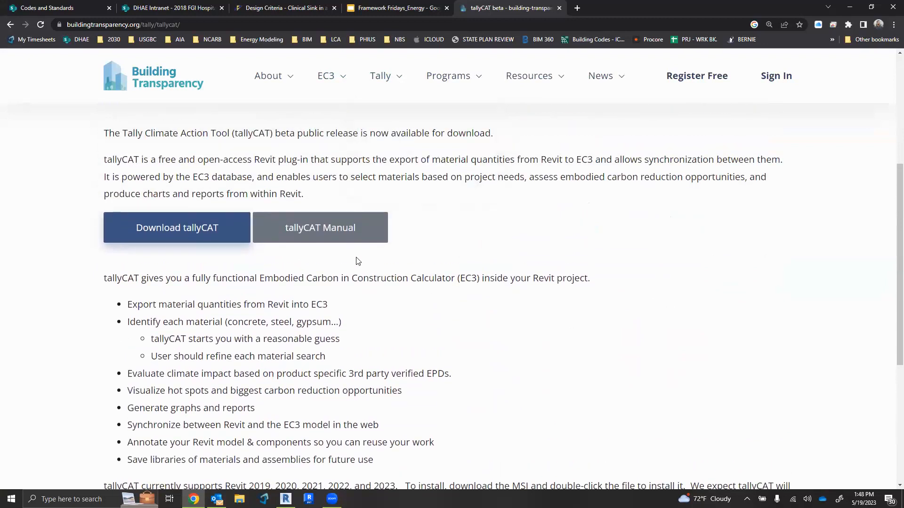
mouse_move(352, 260)
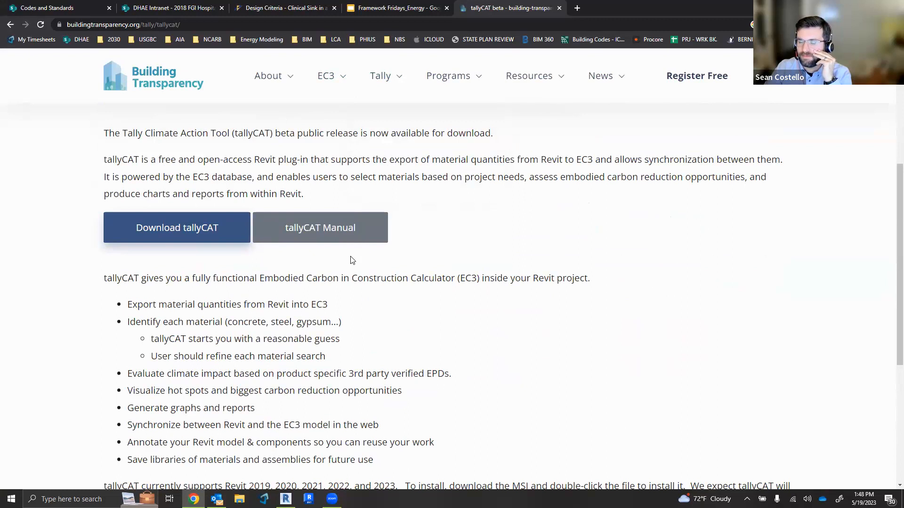
scroll("down", 3)
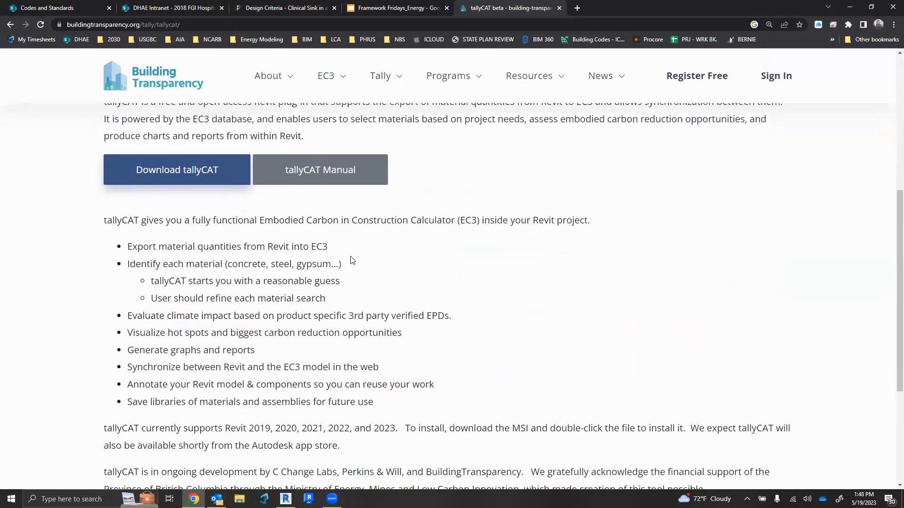
scroll("down", 3)
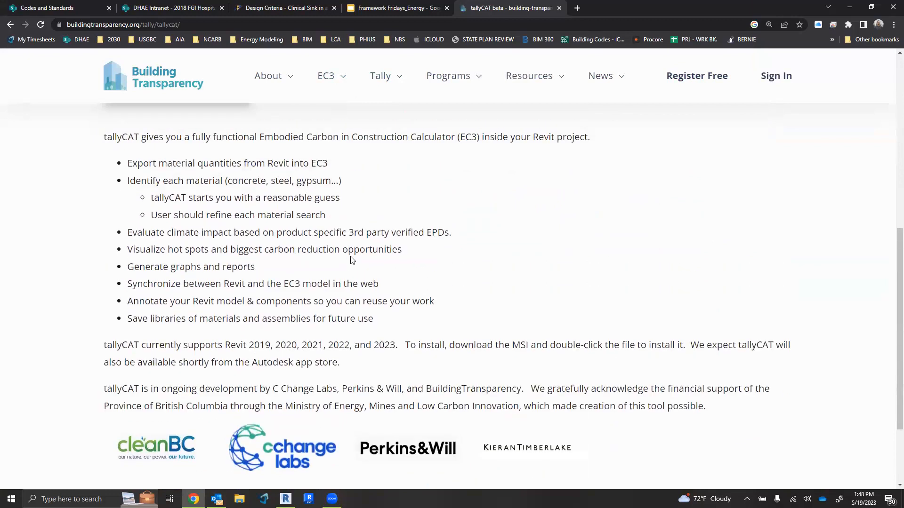
scroll("up", 3)
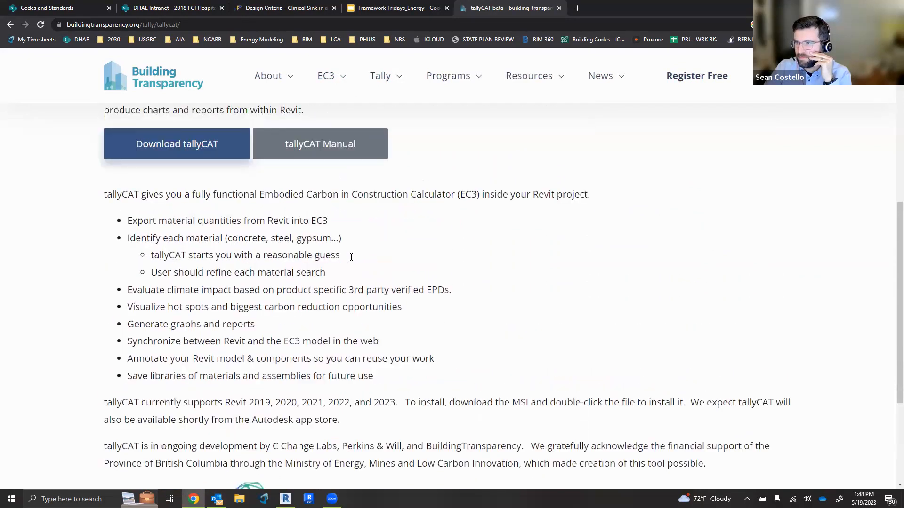
scroll("up", 3)
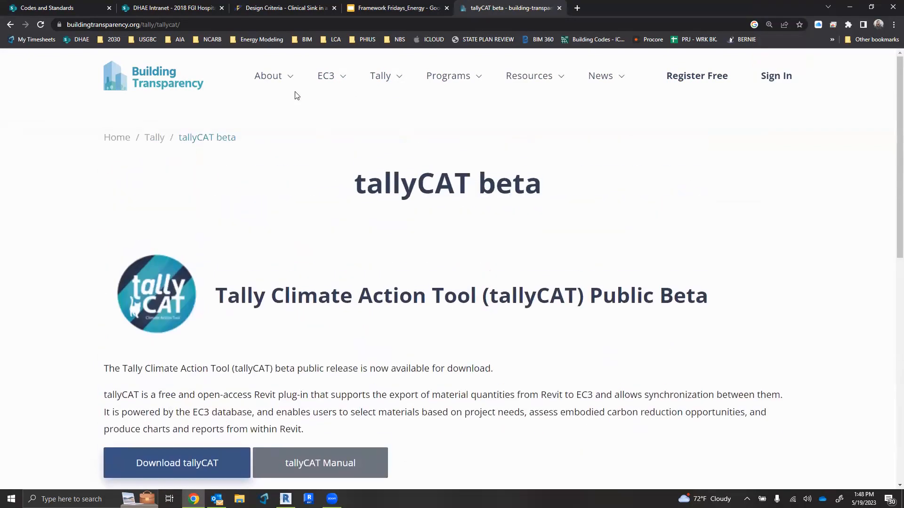
left_click(268, 75)
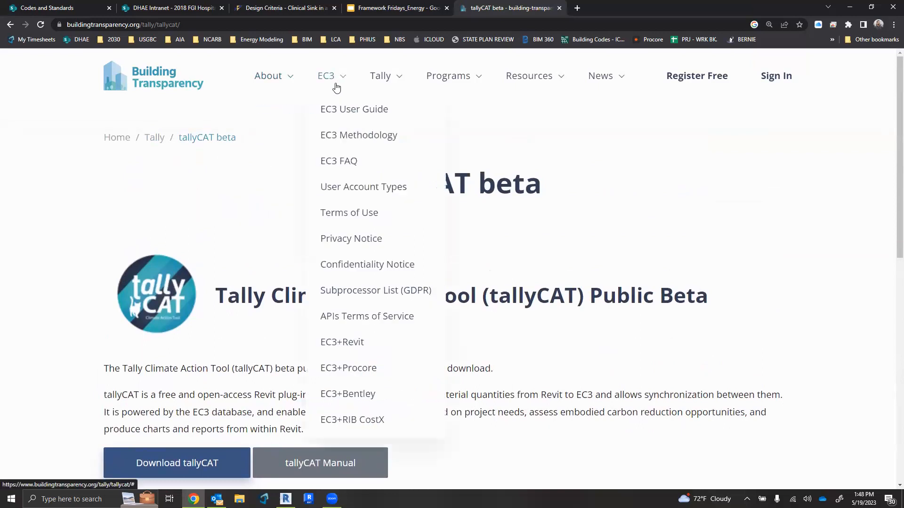
left_click(342, 342)
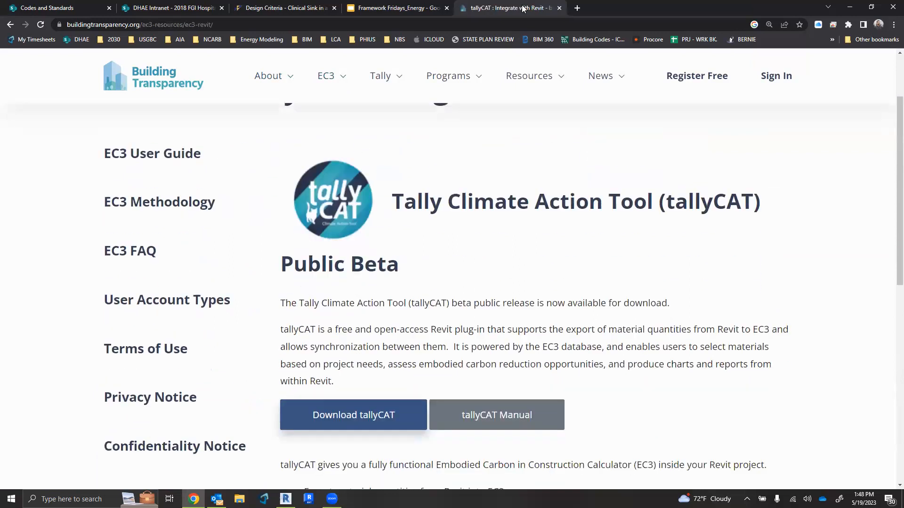
Search Google for 'tally cat software' in a new tab.
left_click(576, 7)
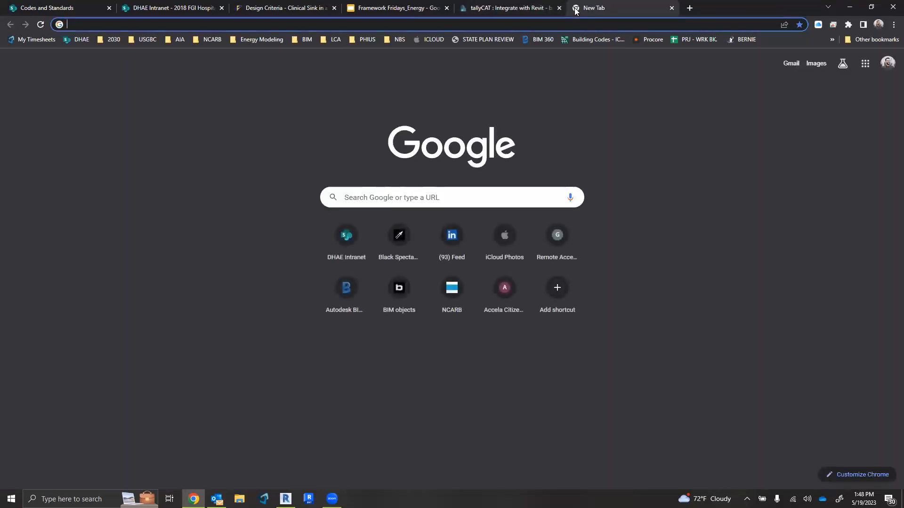
type("tally cat software")
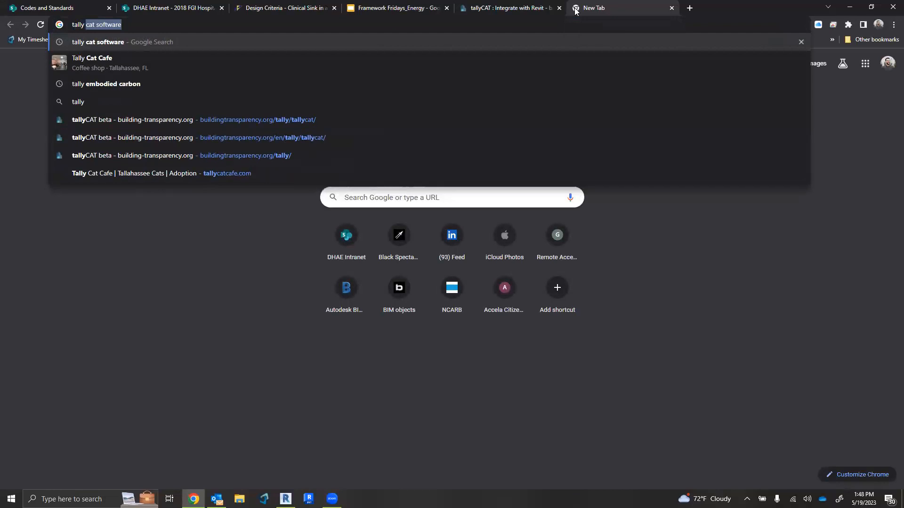
key("Return")
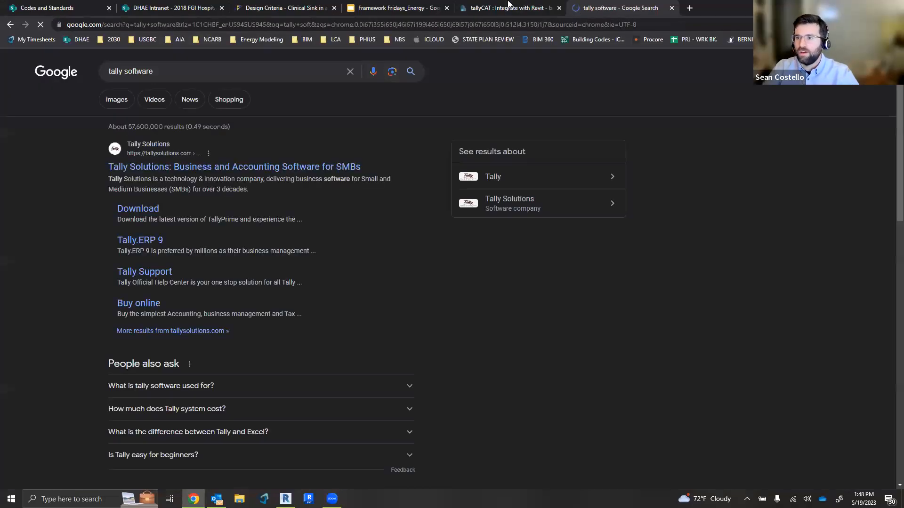
Back on the tallyCAT Revit page, read its features and supported Revit versions.
left_click(508, 8)
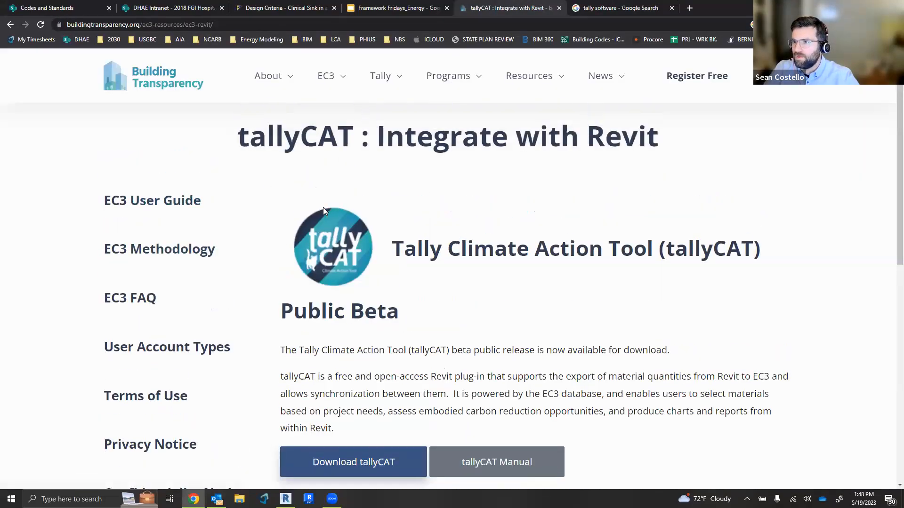
scroll("up", 3)
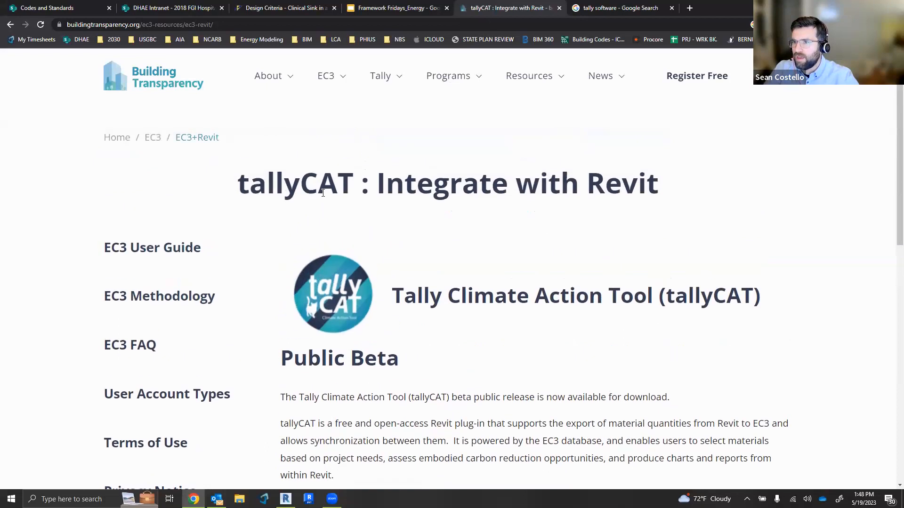
scroll("down", 3)
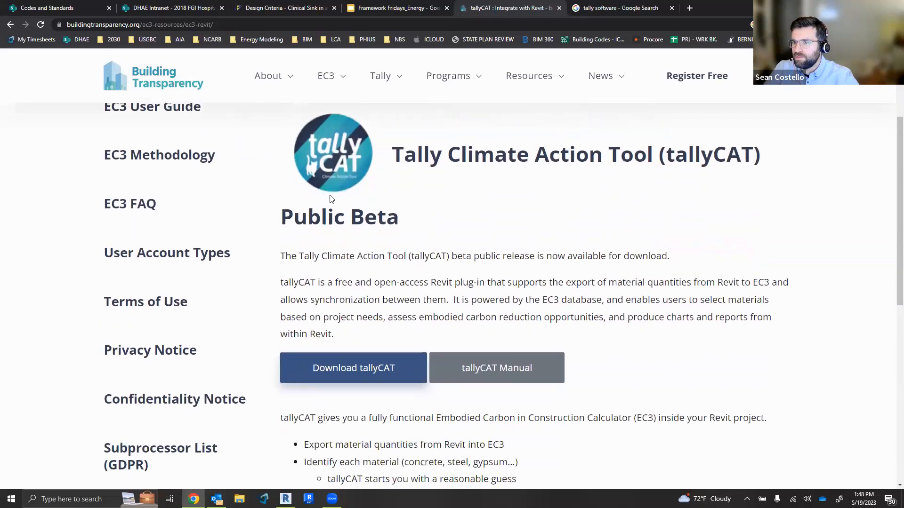
scroll("down", 3)
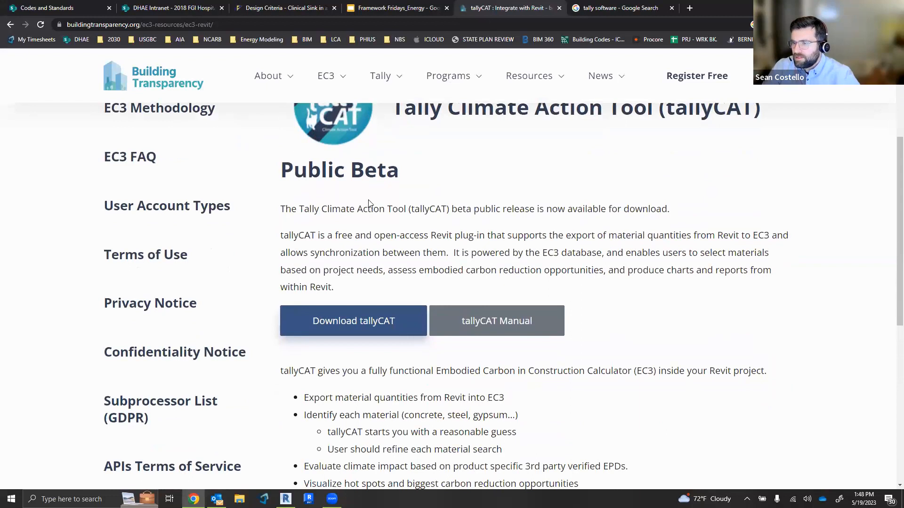
scroll("down", 3)
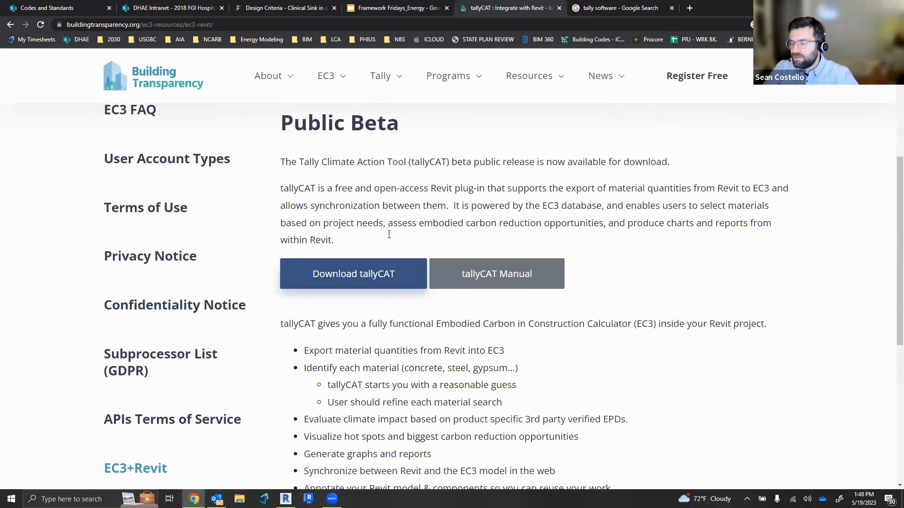
scroll("up", 3)
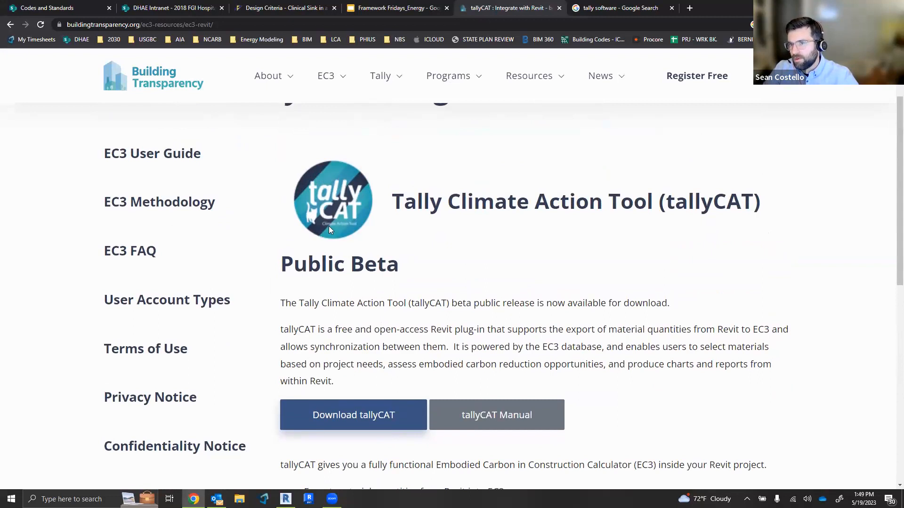
scroll("down", 3)
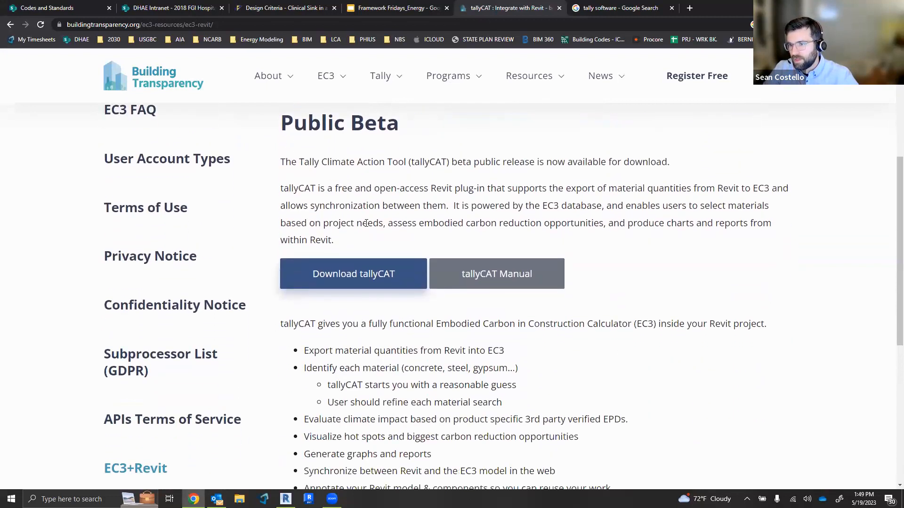
scroll("down", 3)
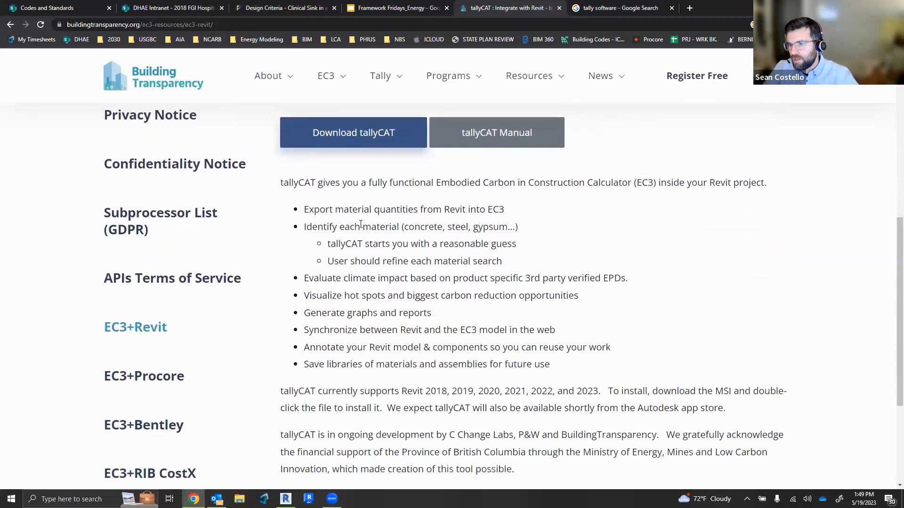
scroll("down", 3)
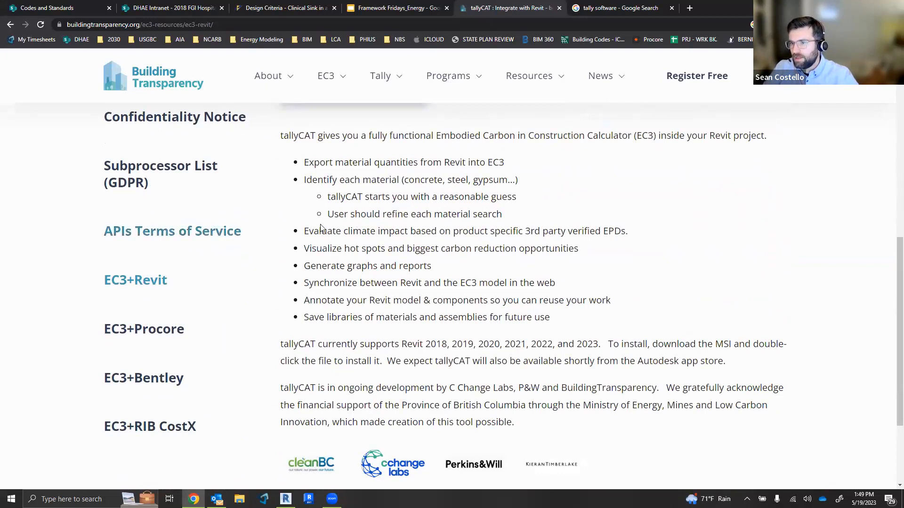
scroll("up", 3)
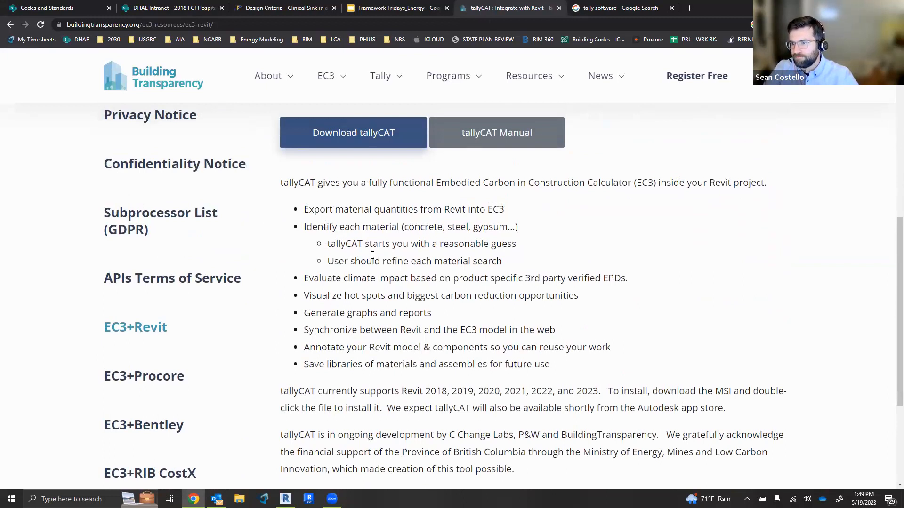
mouse_move(305, 233)
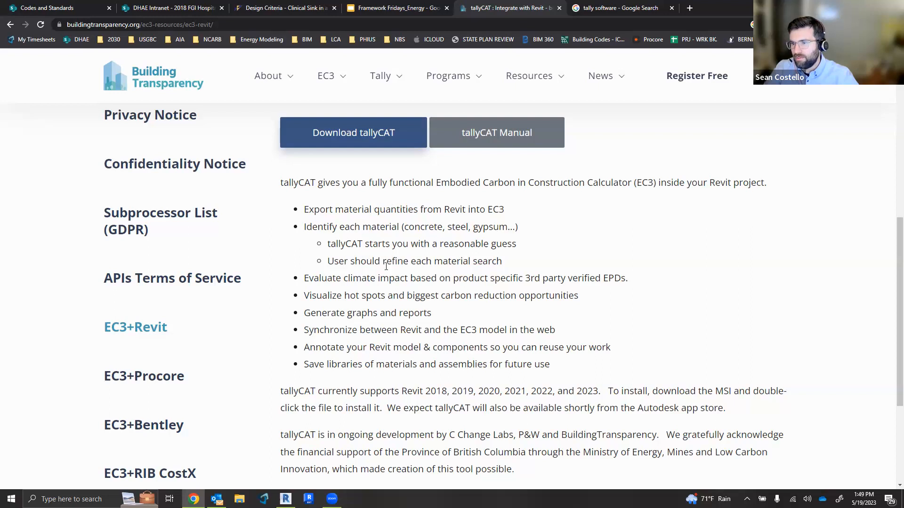
scroll("up", 3)
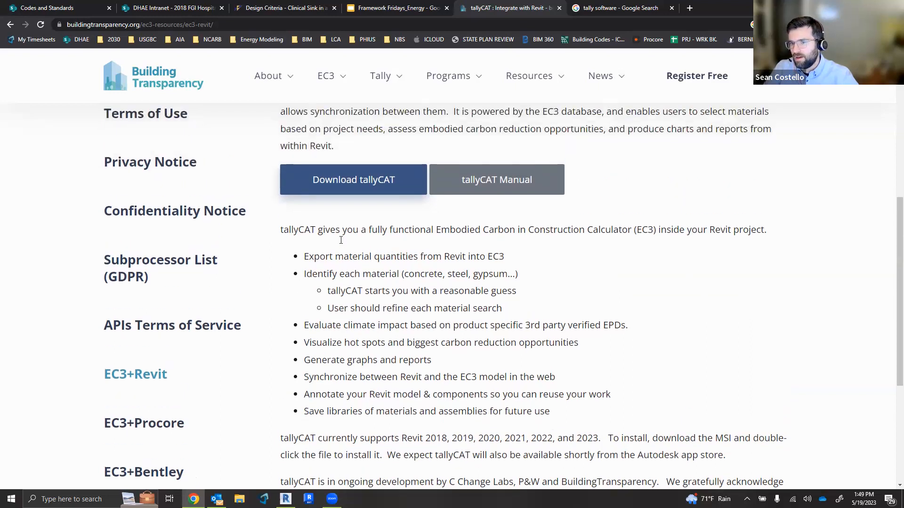
scroll("up", 3)
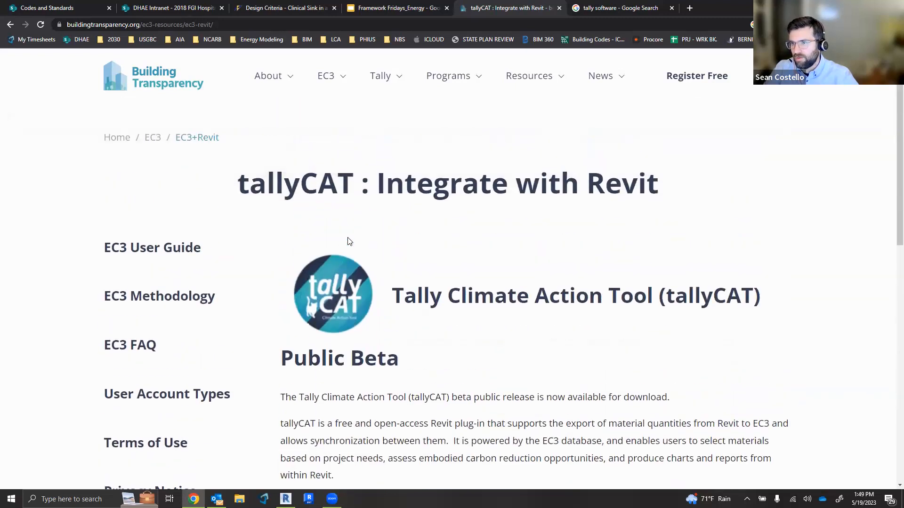
scroll("down", 3)
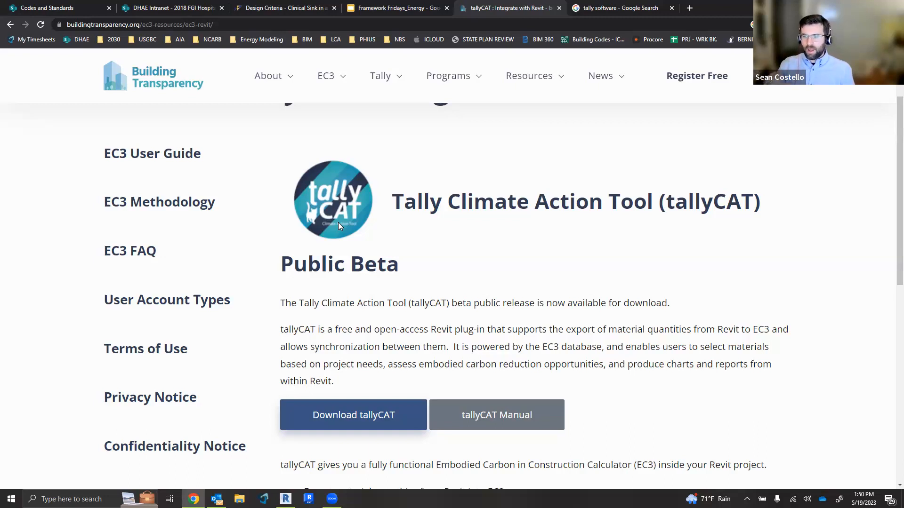
mouse_move(280, 259)
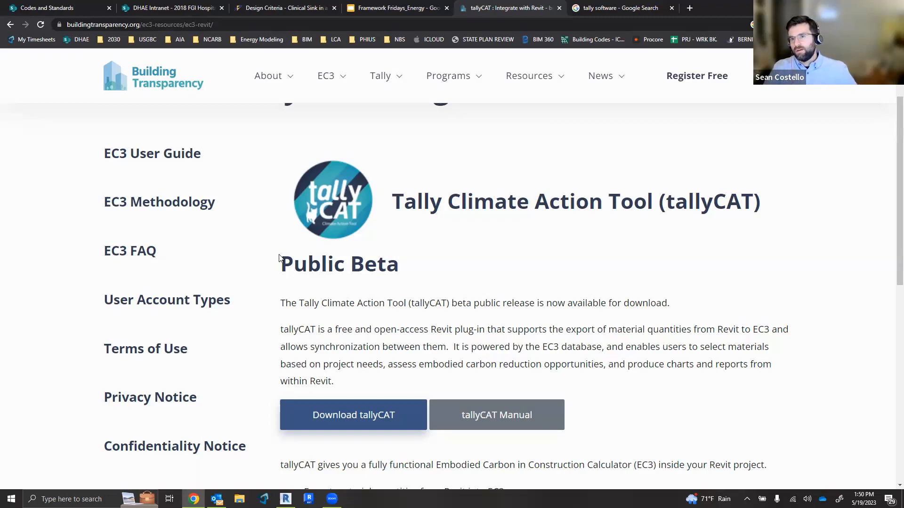
scroll("up", 3)
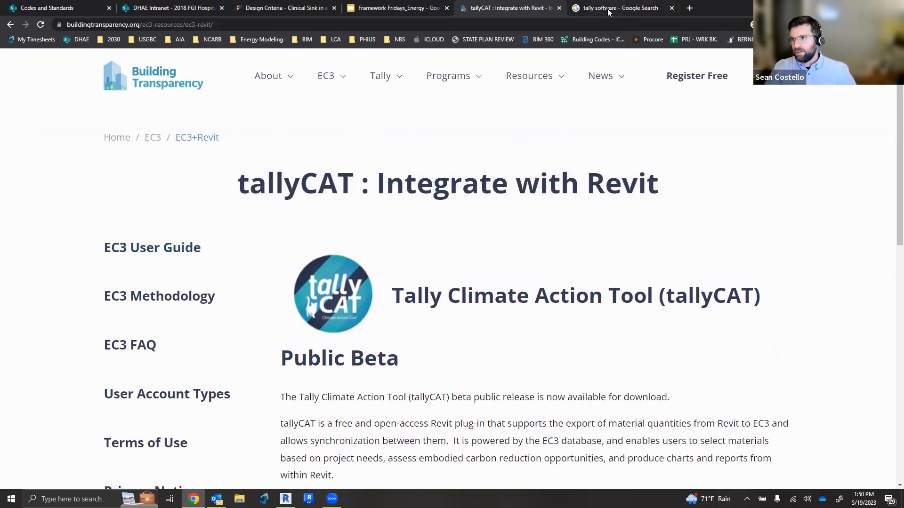
Search 'tally software kien timberlake' and open KieranTimberlake's Tally LCA App for Autodesk Revit page.
left_click(616, 7)
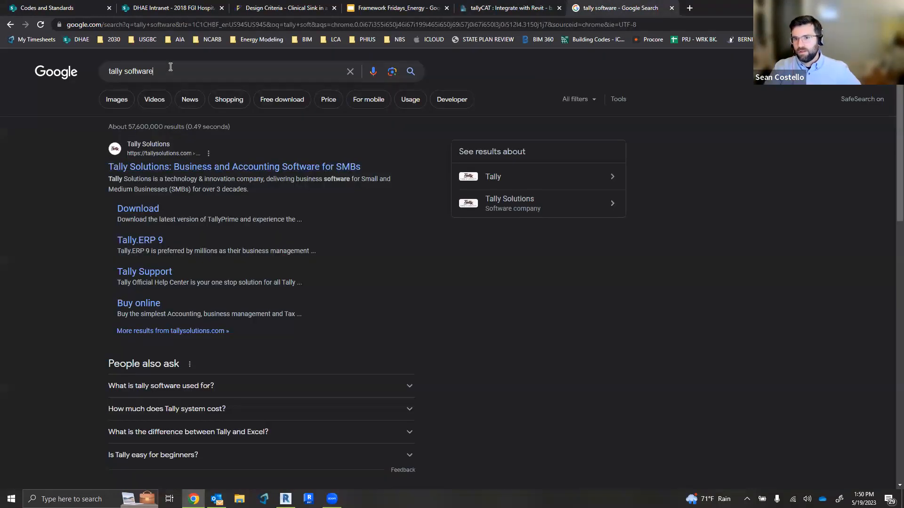
type("em")
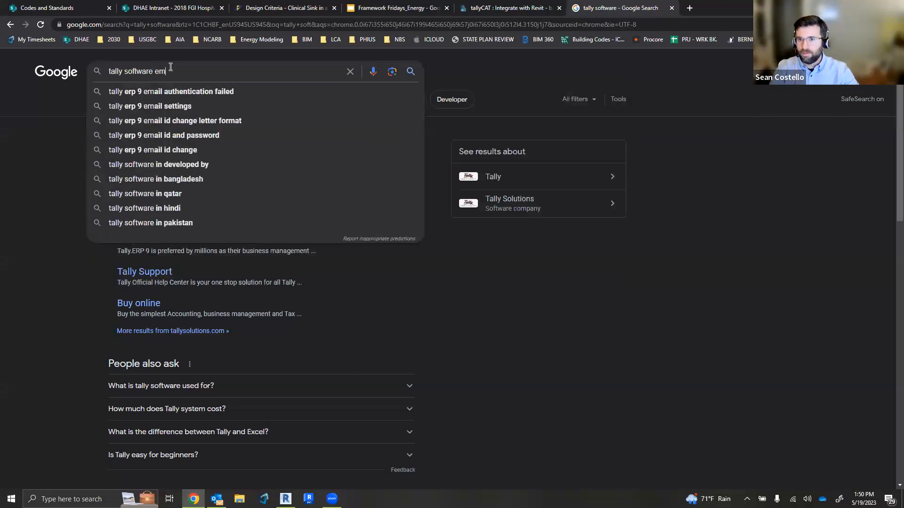
key("Backspace")
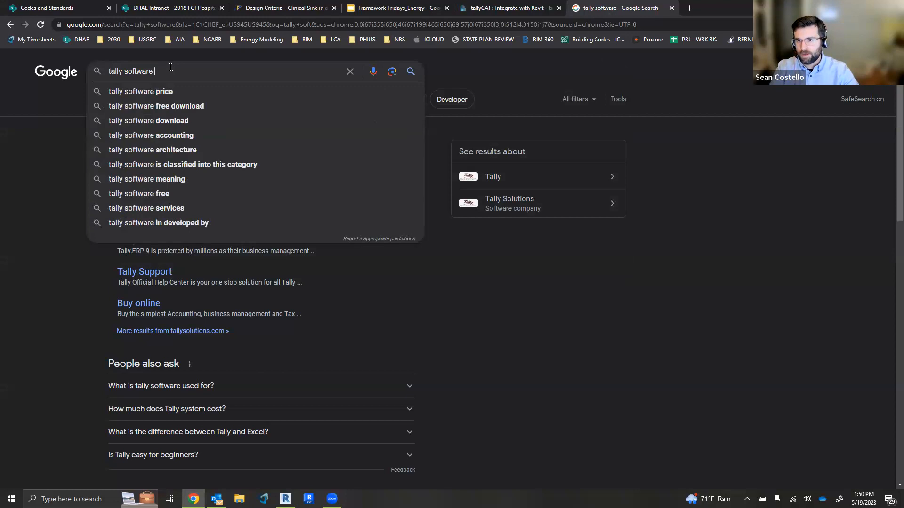
type("kien")
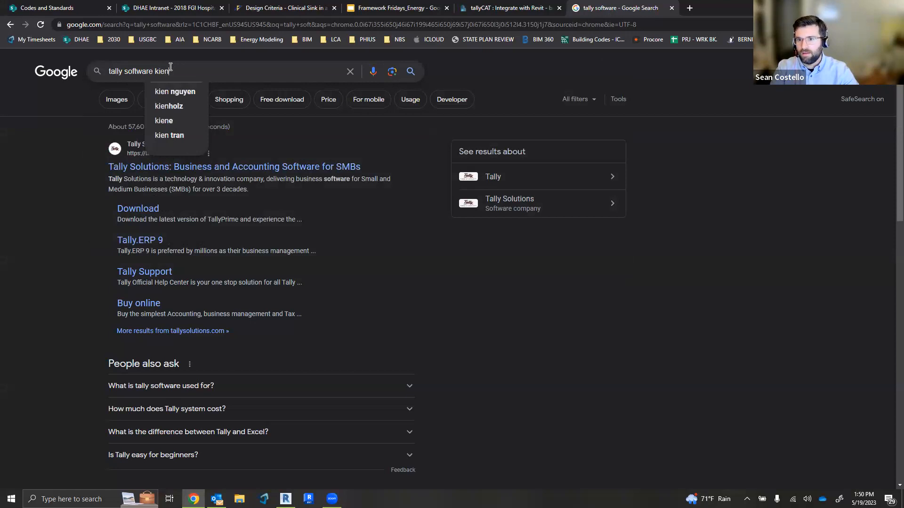
type("timberl")
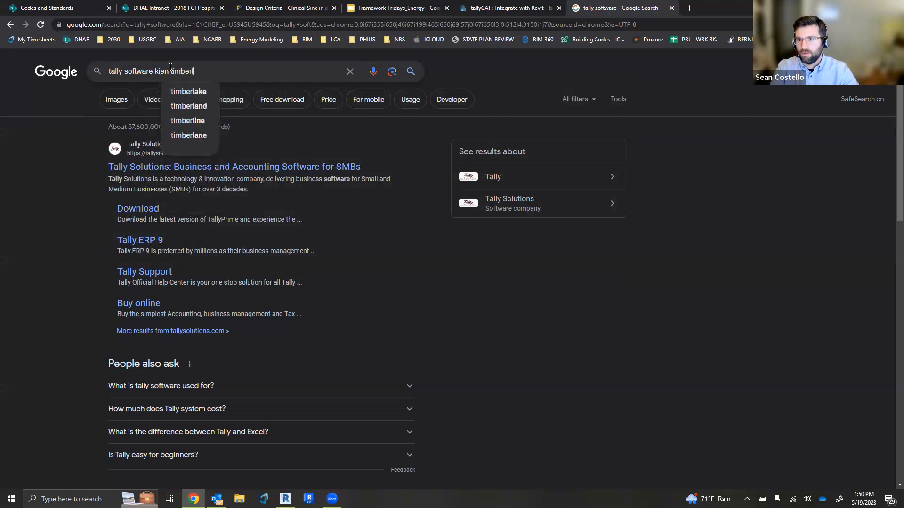
left_click(188, 91)
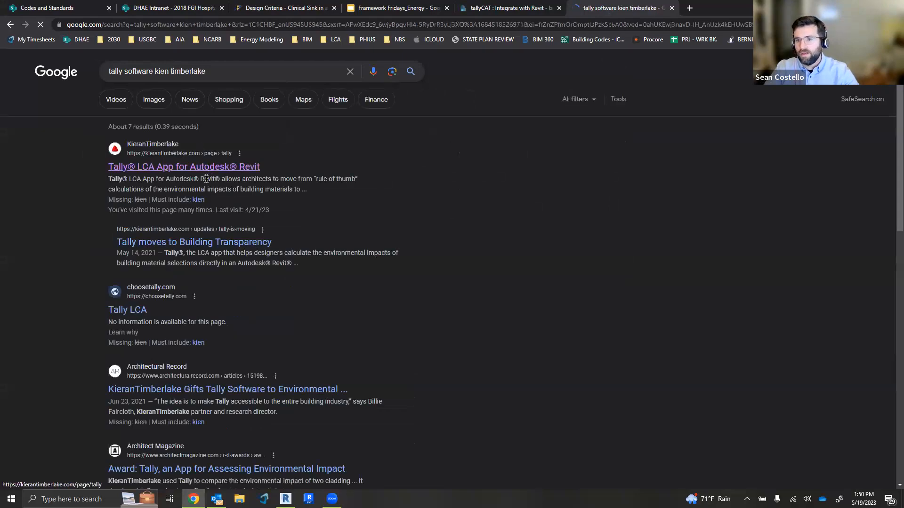
left_click(183, 167)
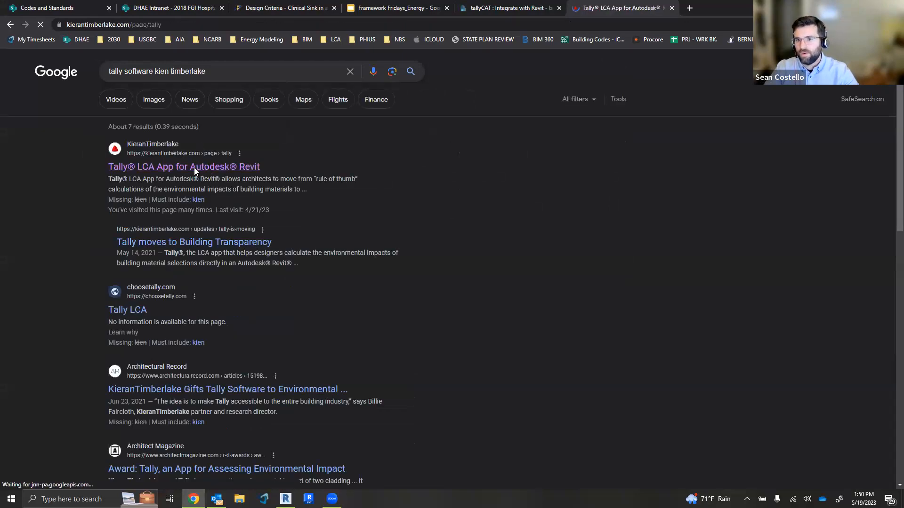
Scroll the Tally page to the 'LCA at the speed of design' chart and expand it.
left_click(183, 166)
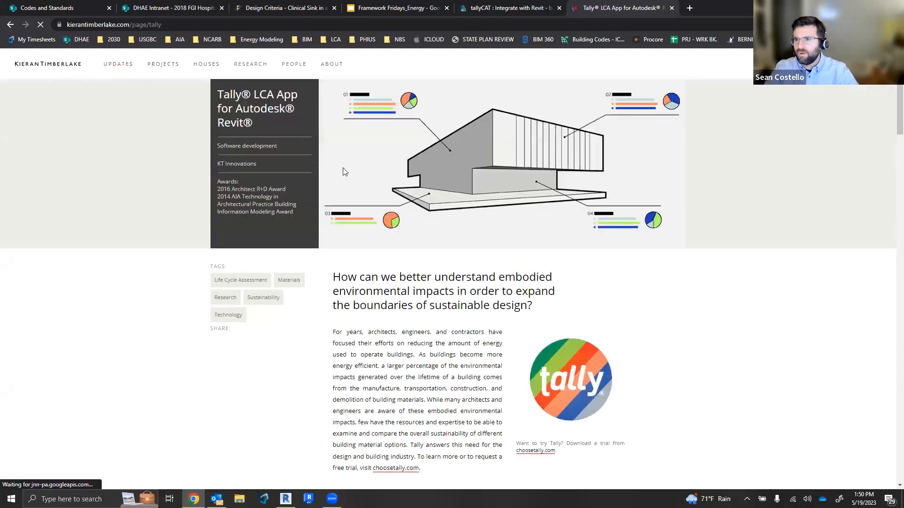
scroll("down", 3)
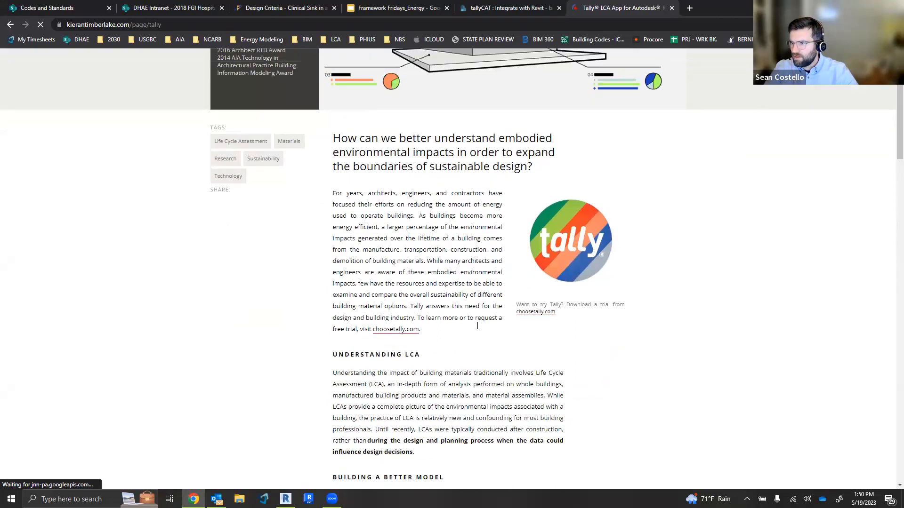
scroll("down", 3)
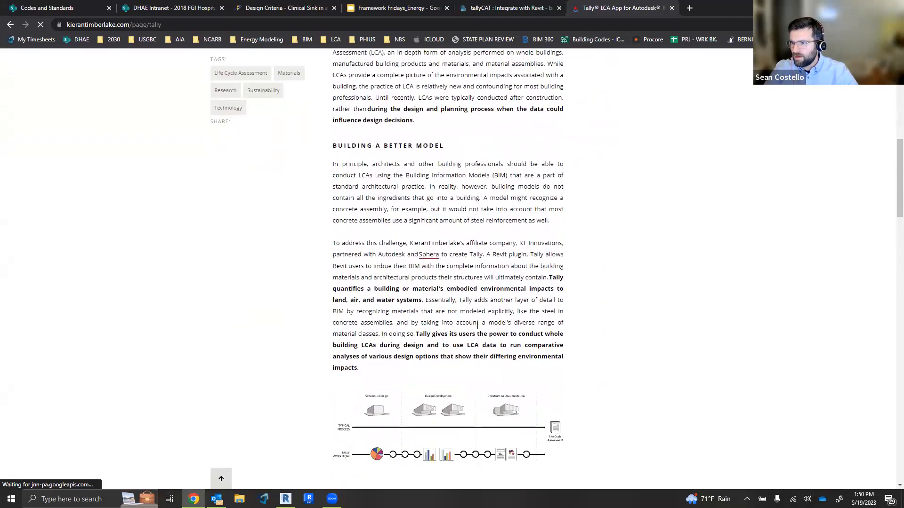
scroll("down", 3)
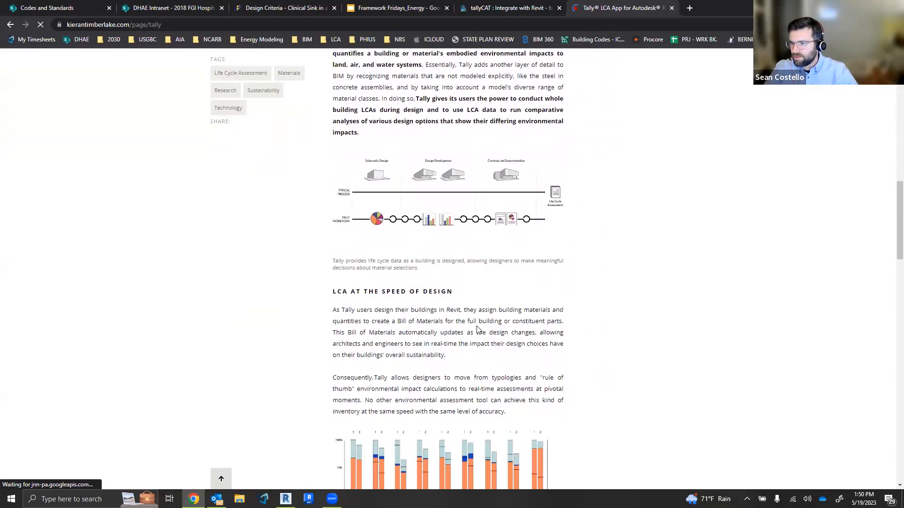
scroll("down", 3)
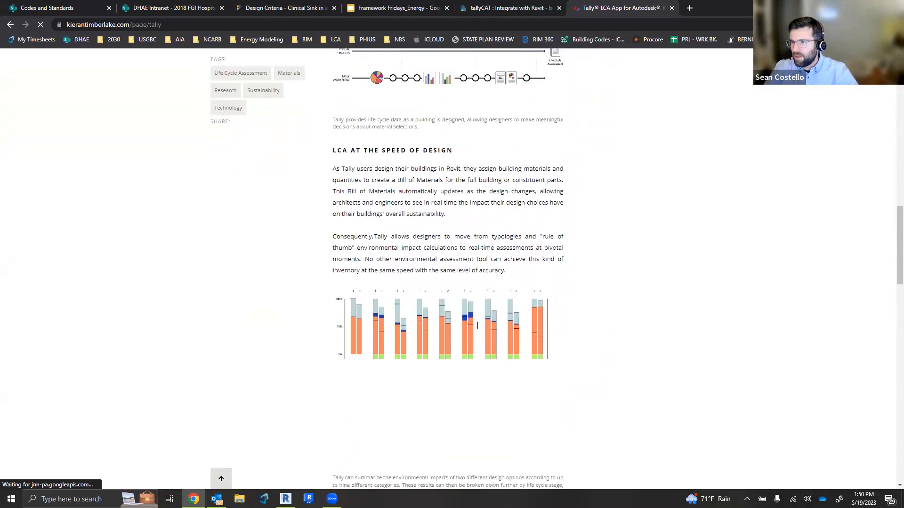
scroll("up", 3)
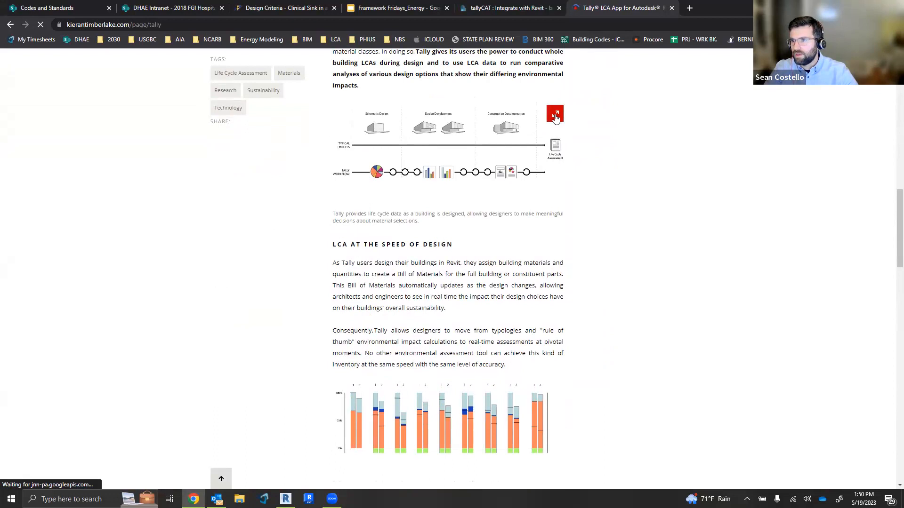
scroll("down", 3)
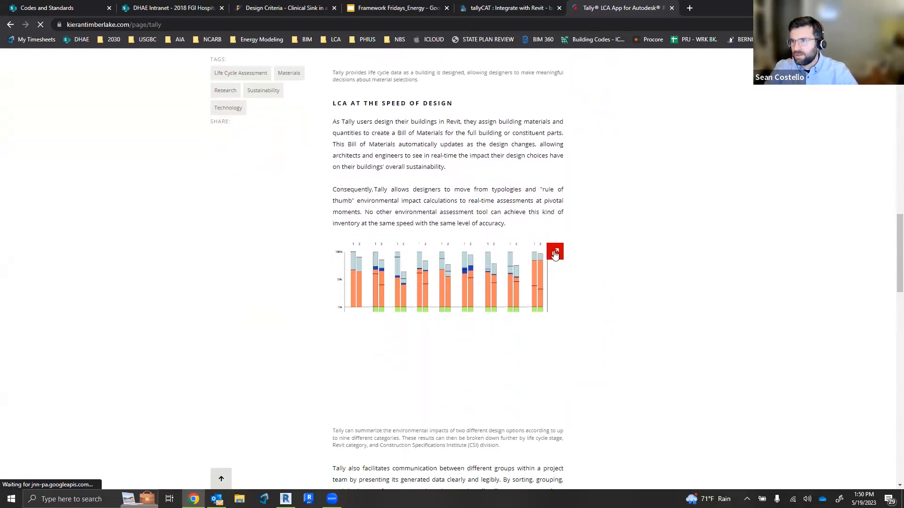
scroll("down", 3)
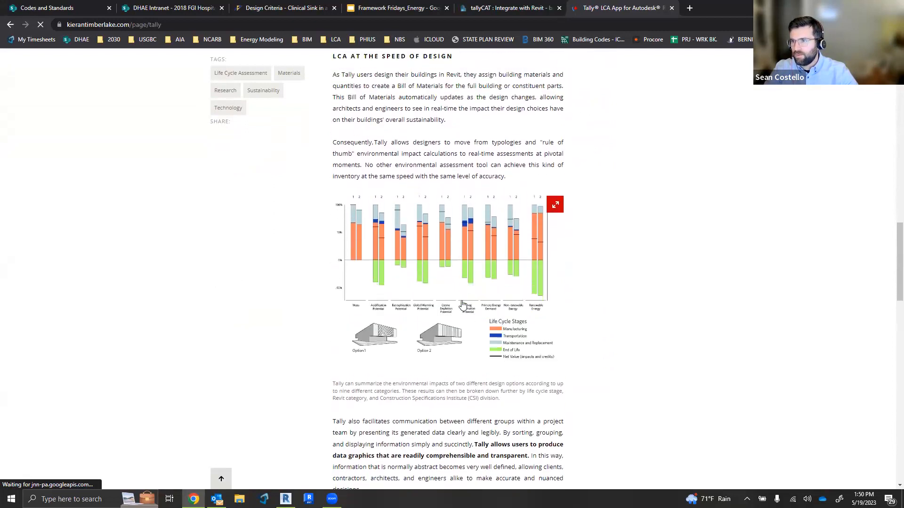
left_click(554, 204)
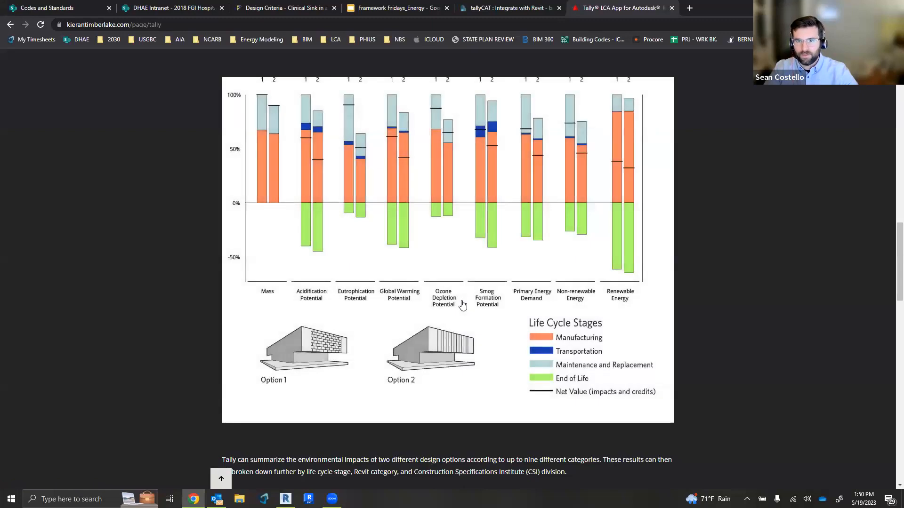
mouse_move(392, 282)
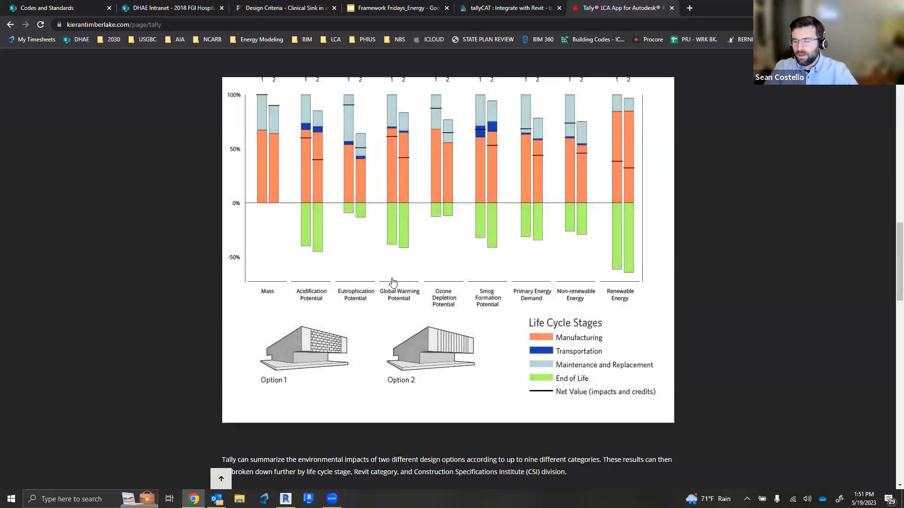
mouse_move(432, 285)
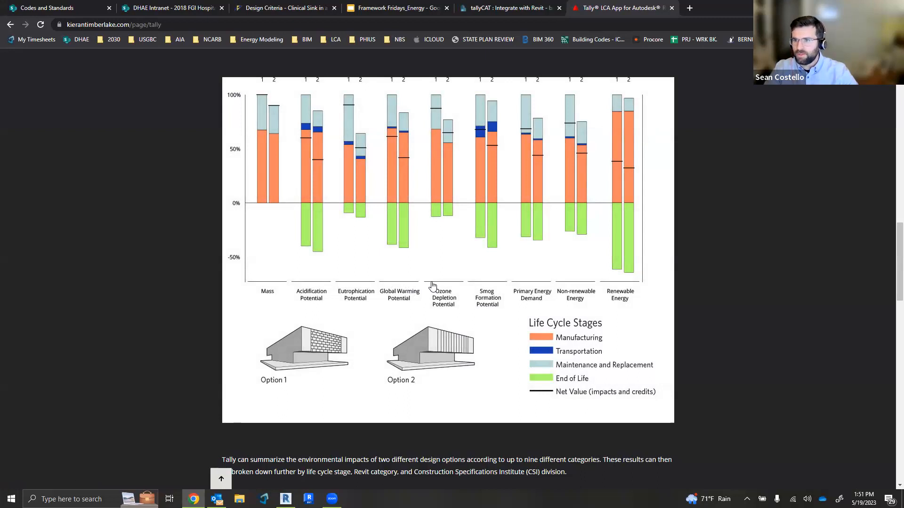
mouse_move(464, 95)
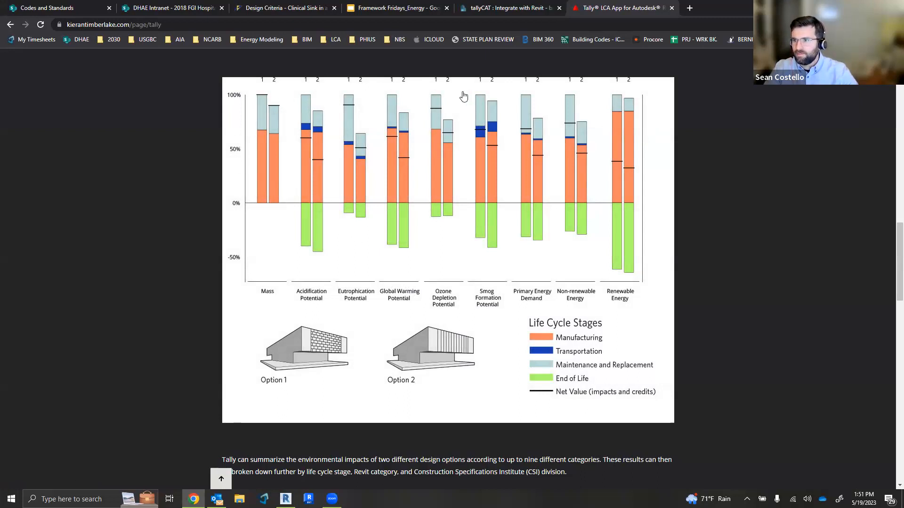
mouse_move(598, 158)
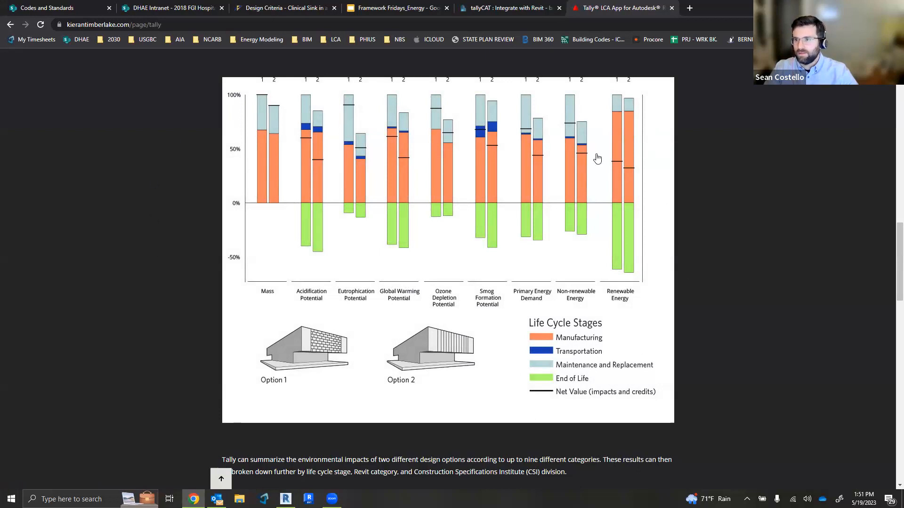
mouse_move(197, 98)
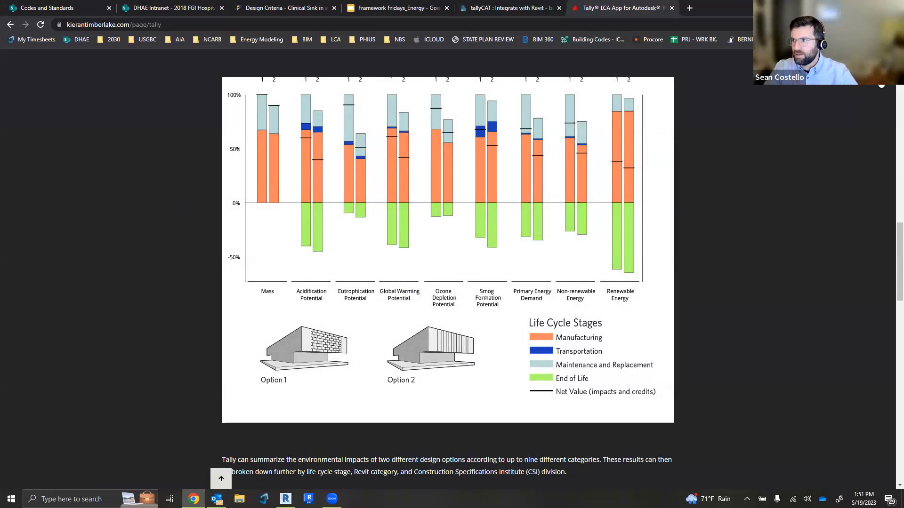
Scroll the Tally page back up toward the top.
scroll("up", 3)
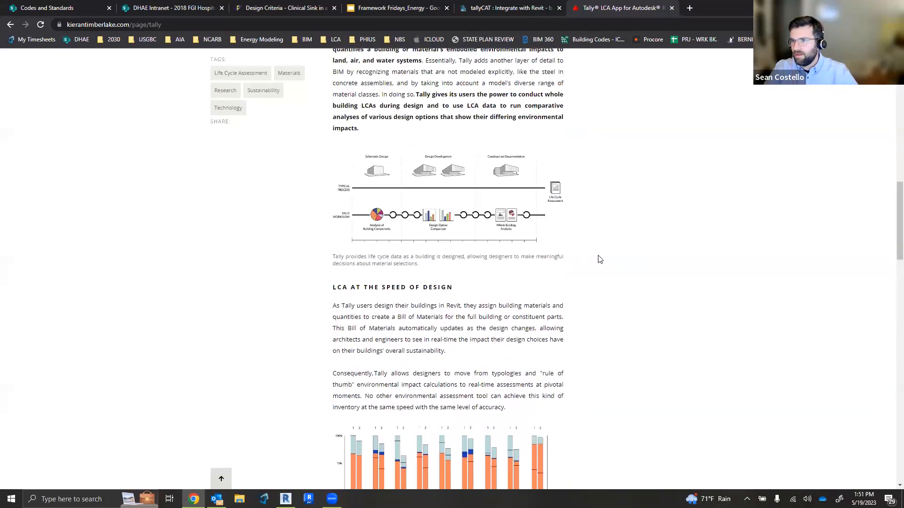
scroll("up", 3)
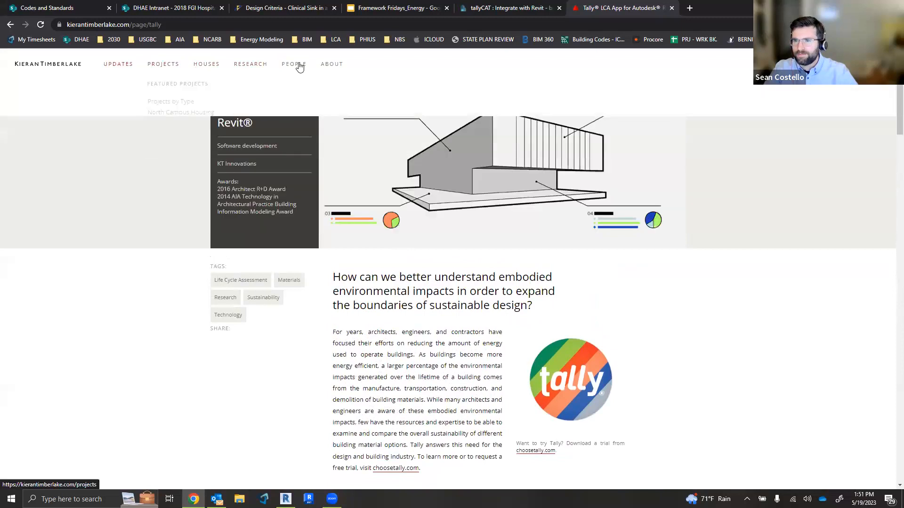
scroll("down", 3)
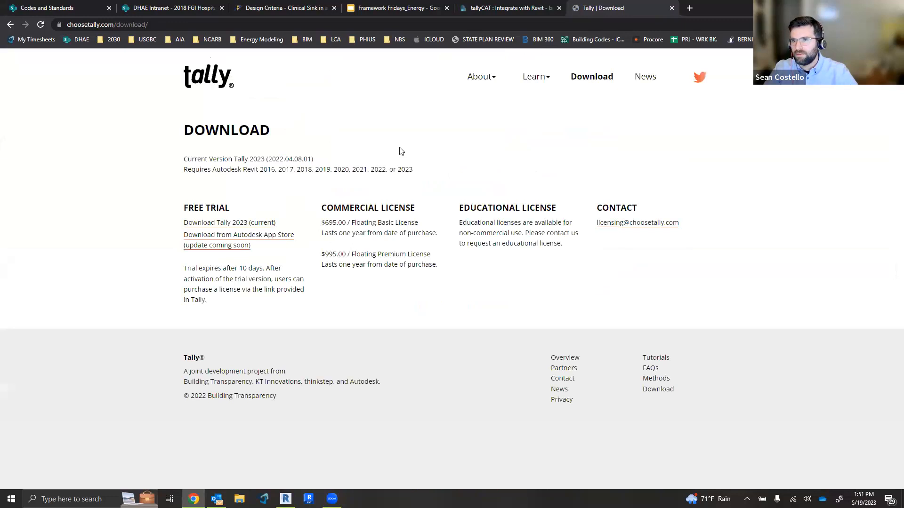
mouse_move(591, 76)
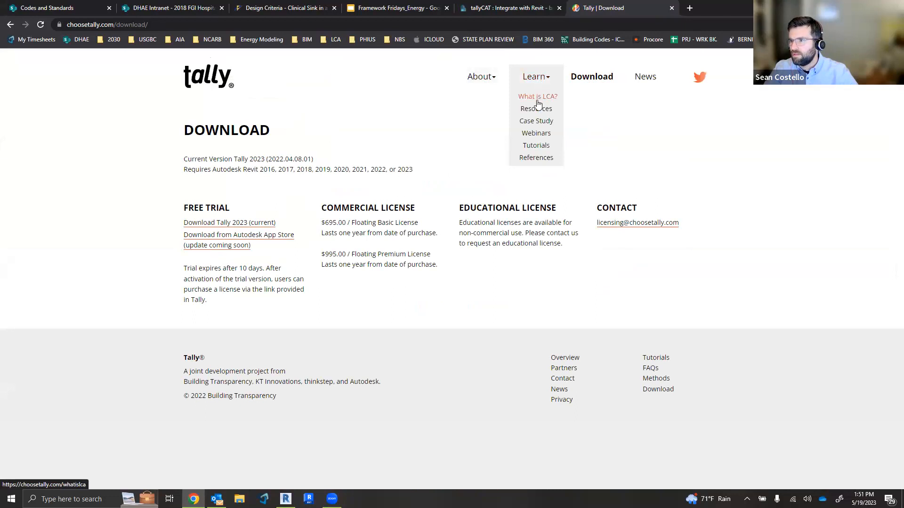
Dismiss the Learn dropdown on the Tally download page and select the address bar.
left_click(591, 76)
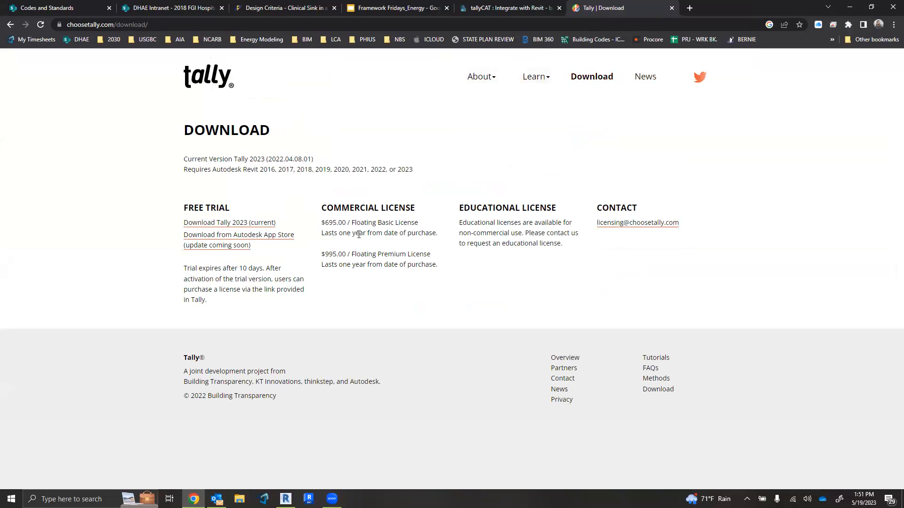
mouse_move(264, 240)
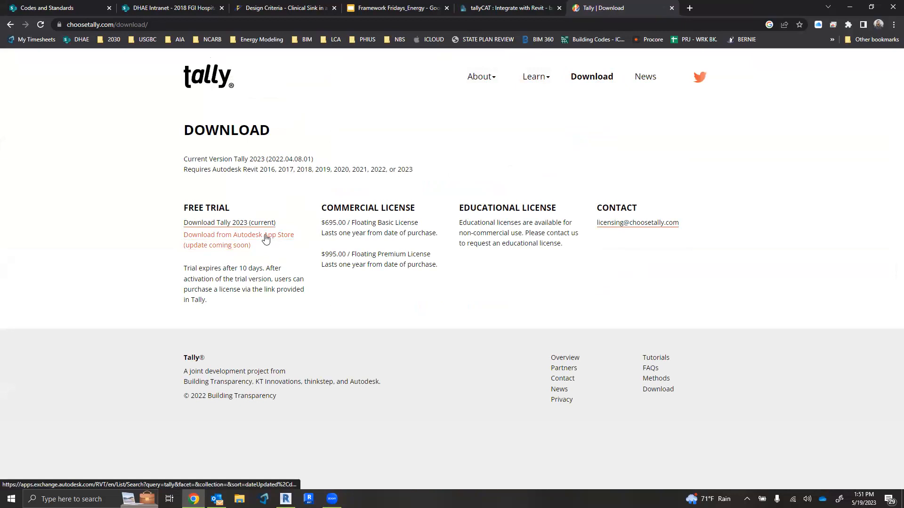
mouse_move(252, 255)
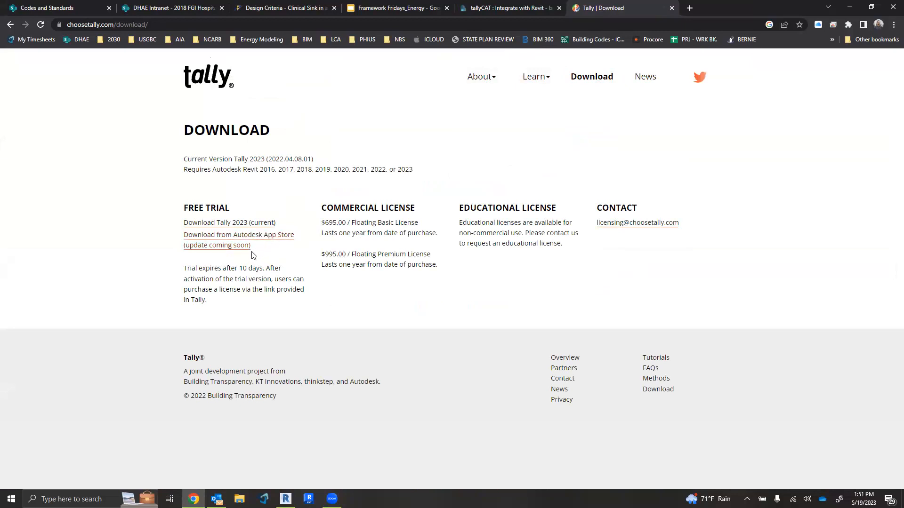
mouse_move(229, 222)
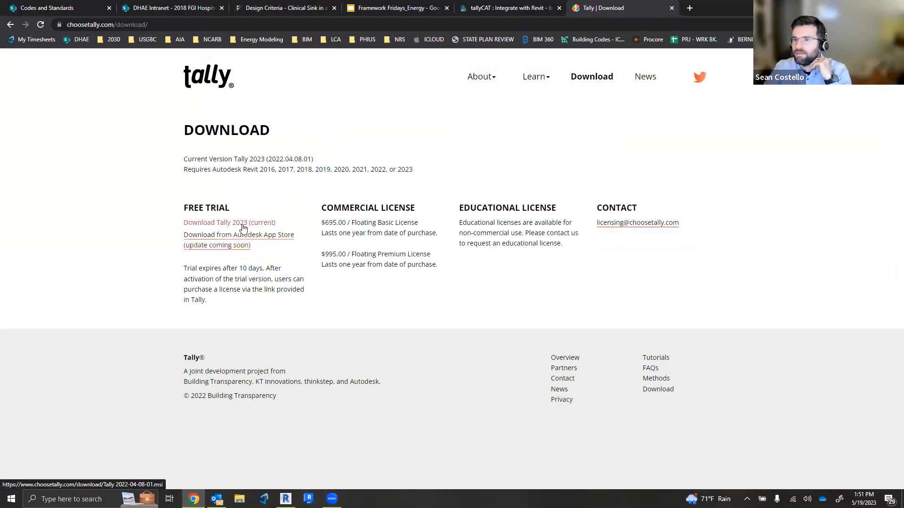
left_click(230, 223)
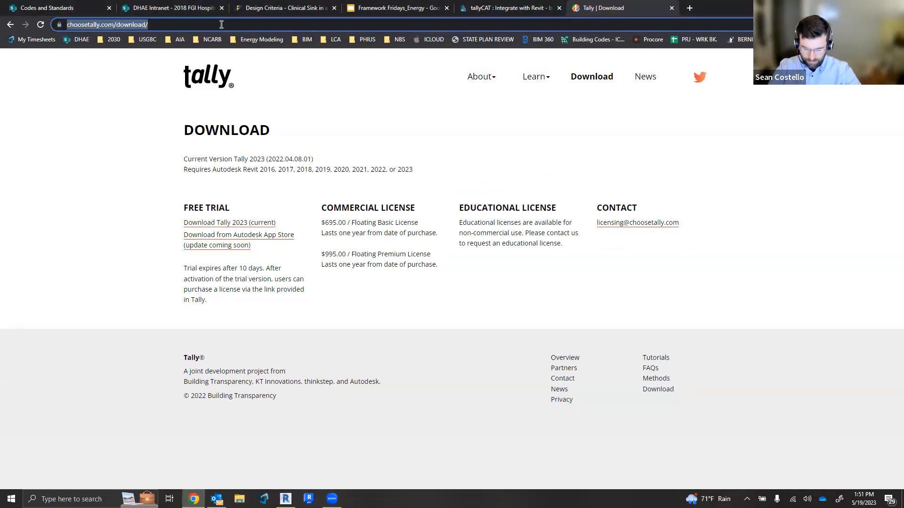
Search for 'tally software kien timberlake cost'.
type("talll")
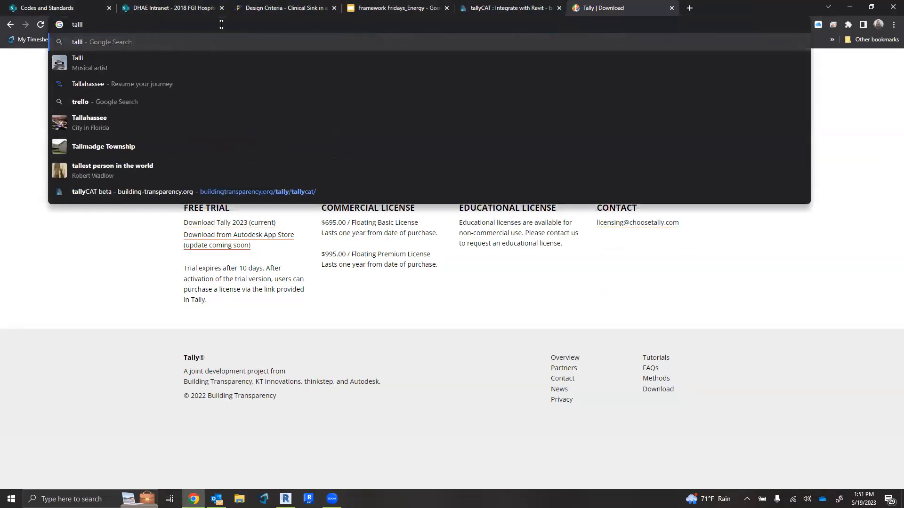
type("ally software kien timberlake")
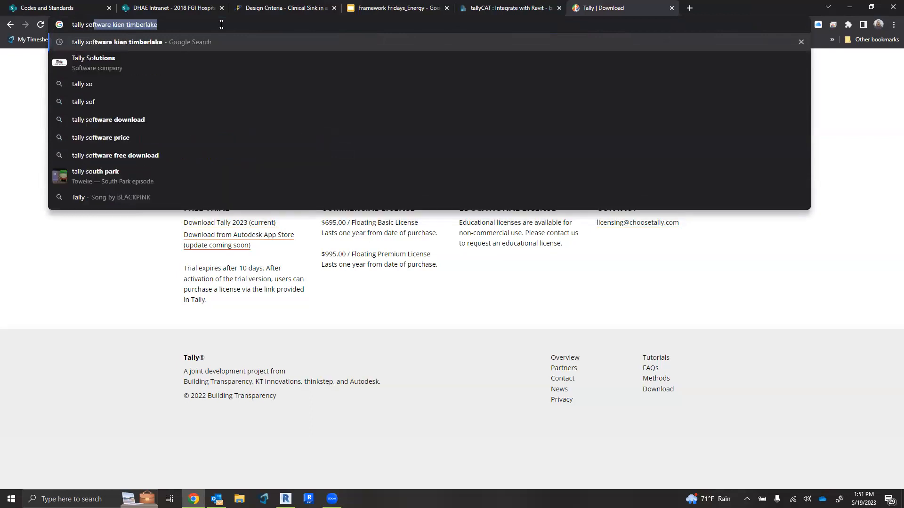
type("cop")
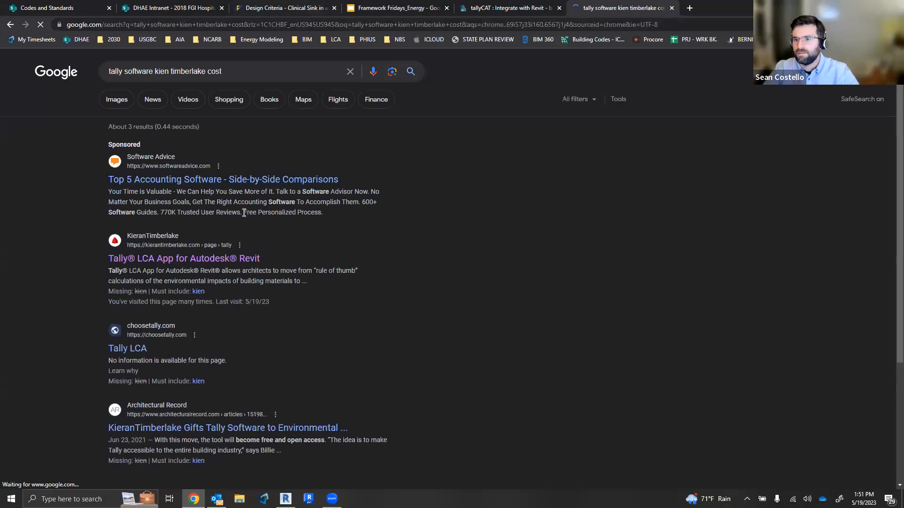
mouse_move(128, 349)
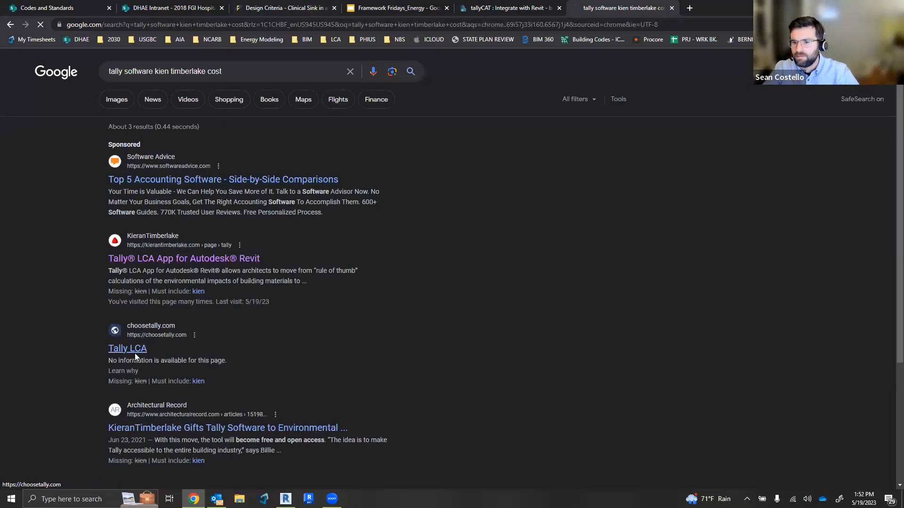
Open the Tally LCA result and scroll through the choosetally.com home page.
left_click(128, 349)
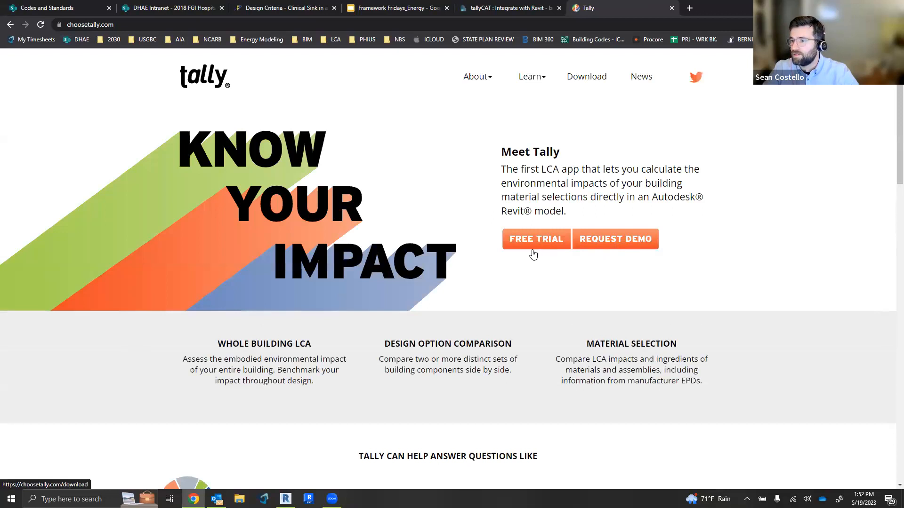
mouse_move(604, 250)
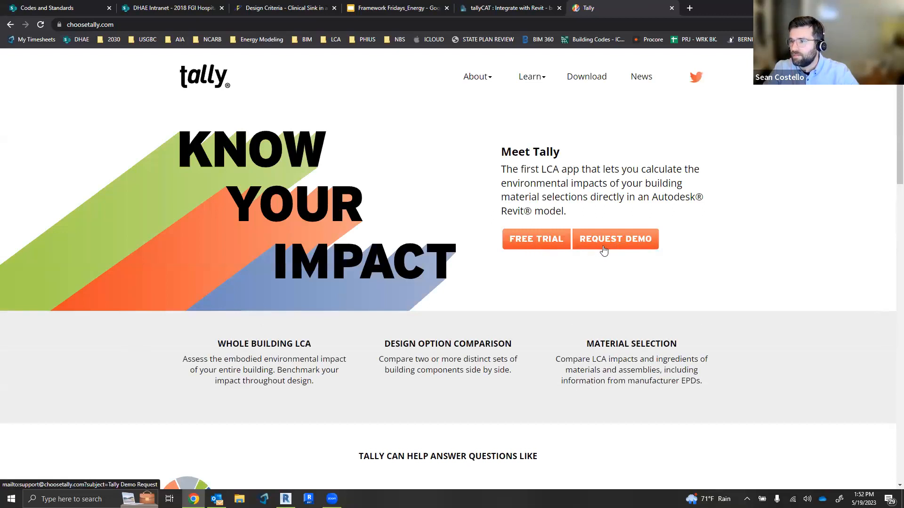
scroll("down", 3)
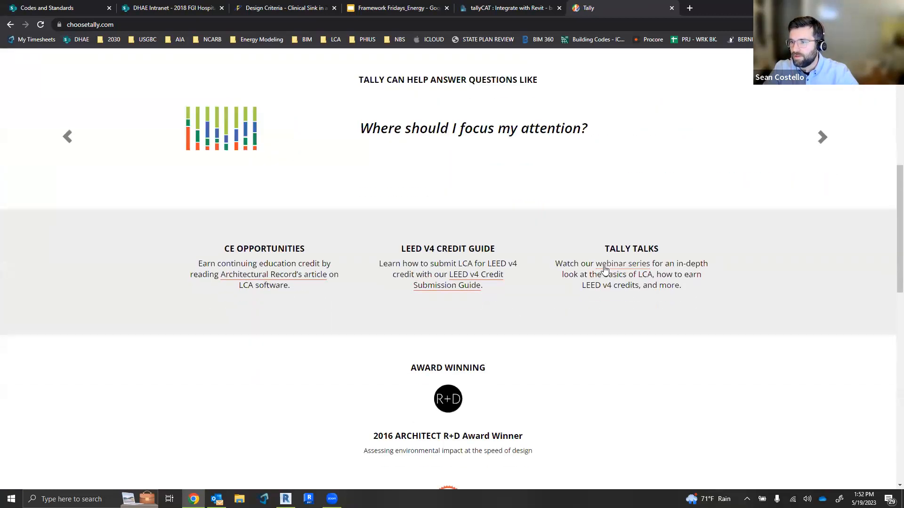
scroll("up", 3)
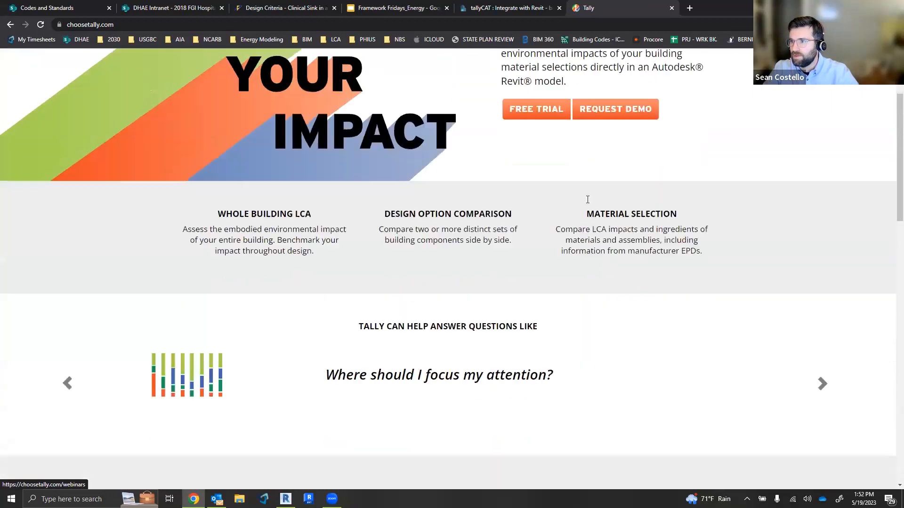
scroll("up", 3)
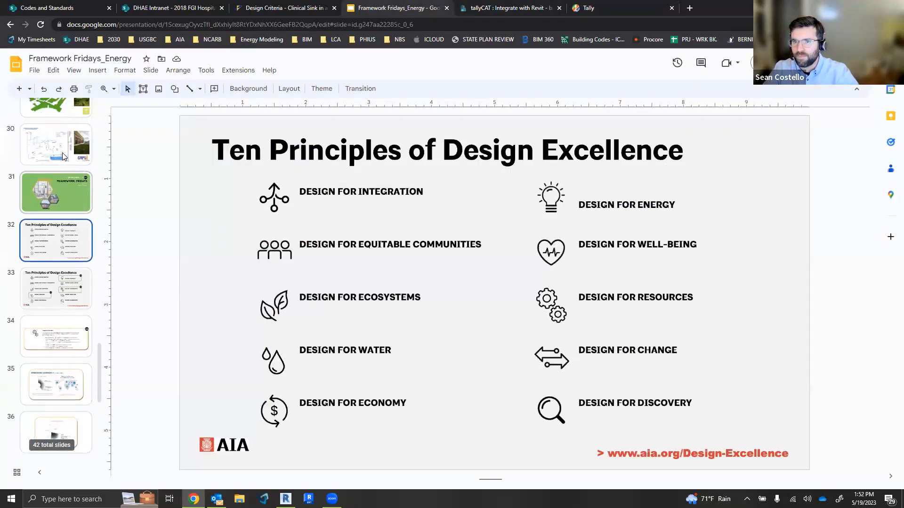
Scroll the filmstrip to slide 7, Energy Modeling, and clear the picture selection.
scroll("up", 3)
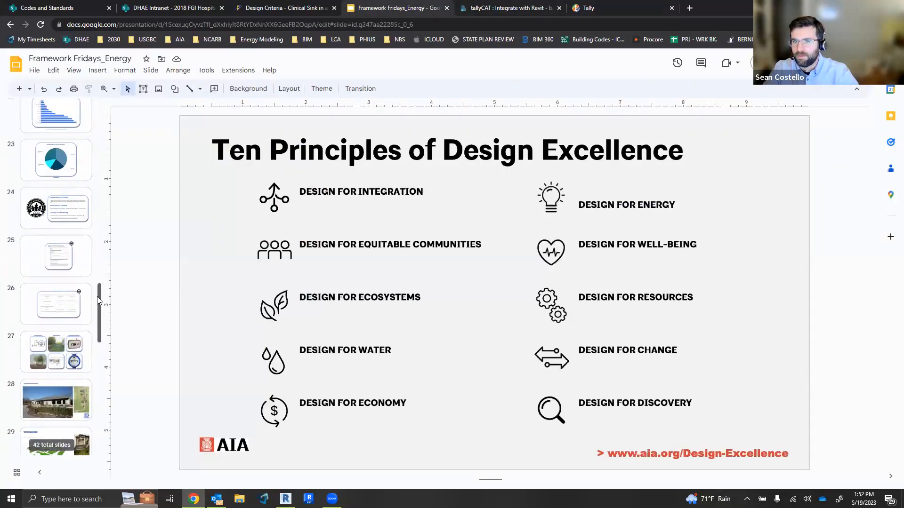
scroll("up", 3)
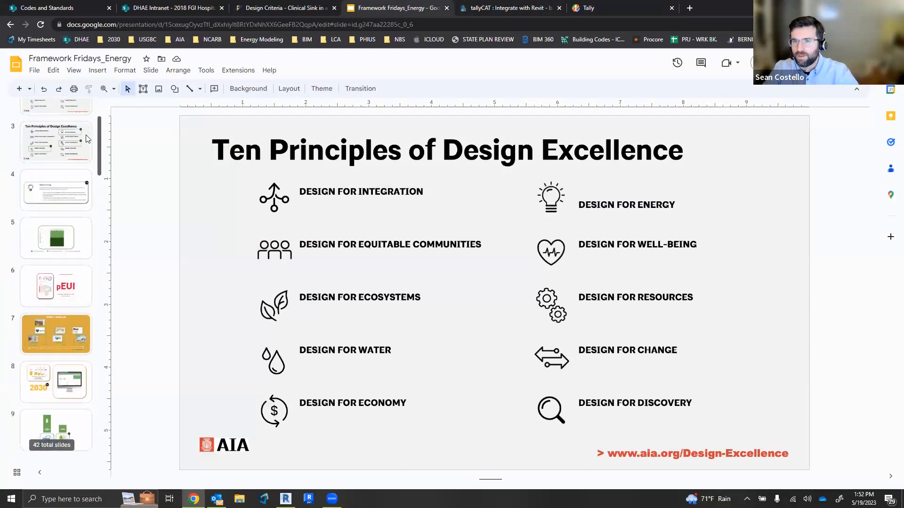
scroll("down", 3)
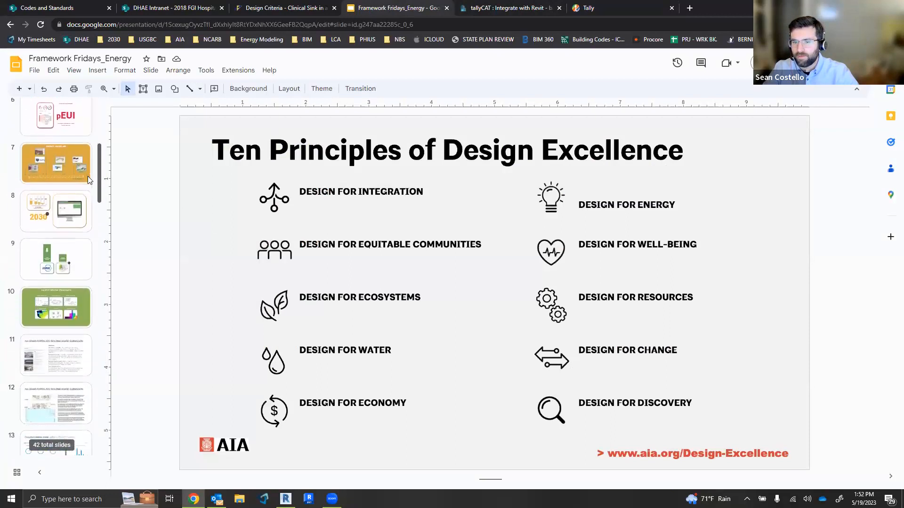
scroll("down", 3)
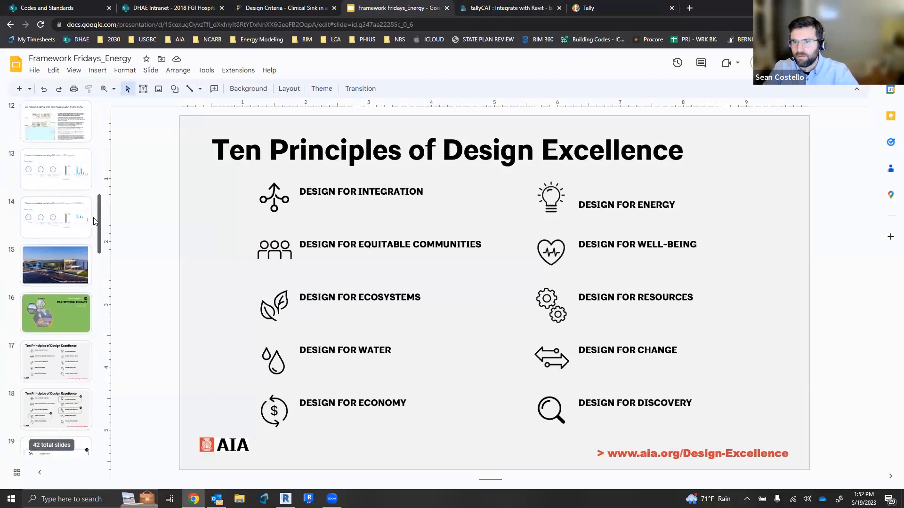
scroll("up", 3)
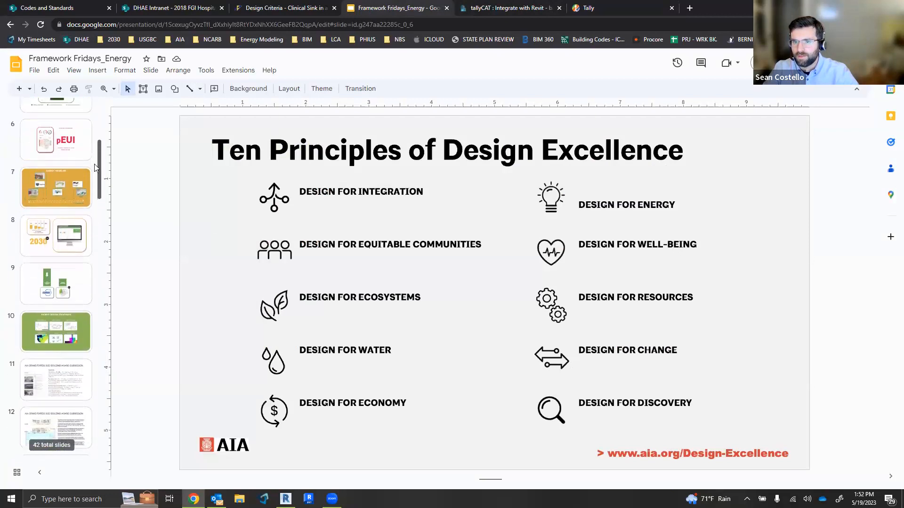
left_click(56, 188)
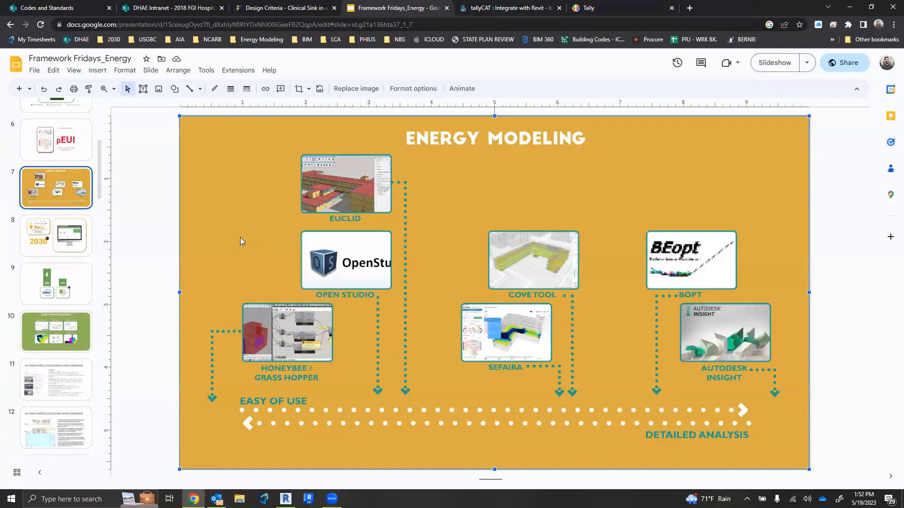
left_click(137, 233)
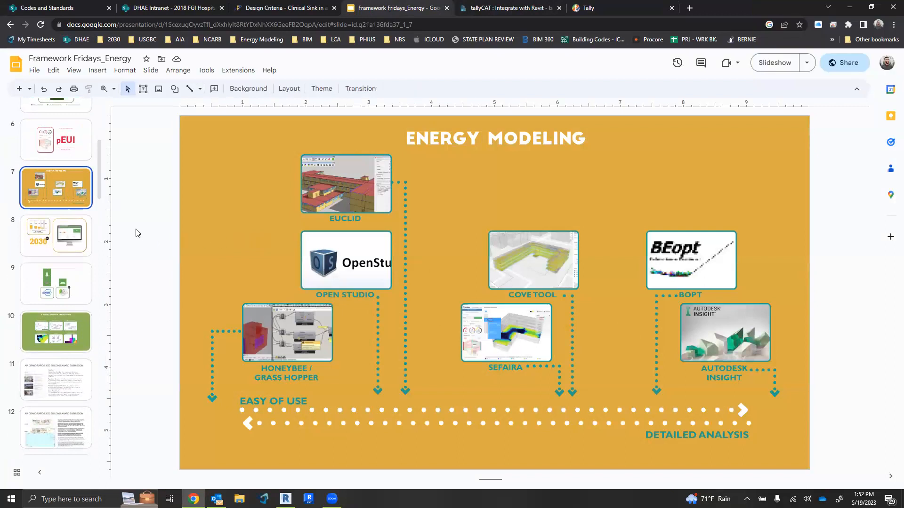
mouse_move(258, 315)
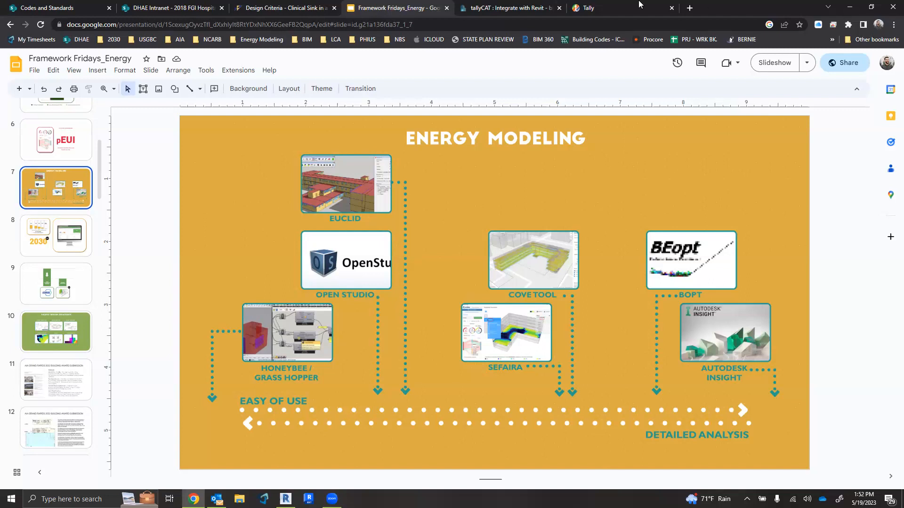
left_click(590, 7)
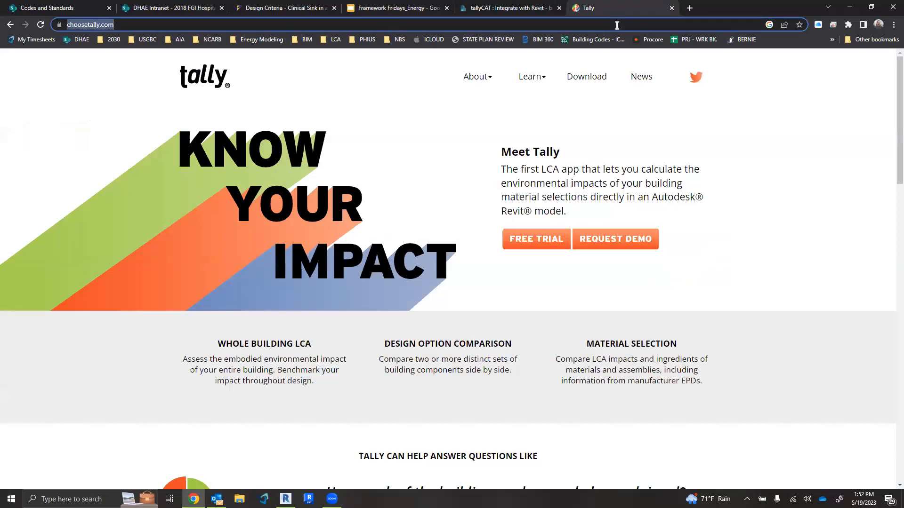
type("cove tool")
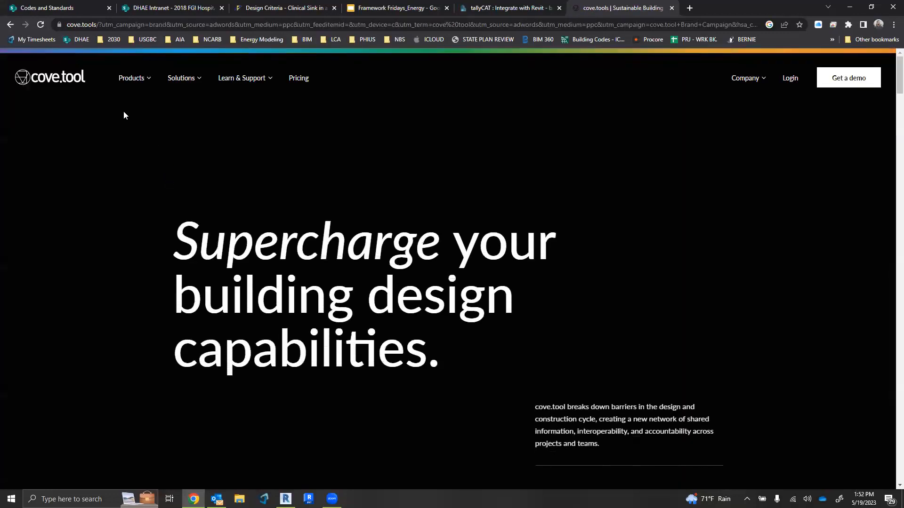
left_click(131, 78)
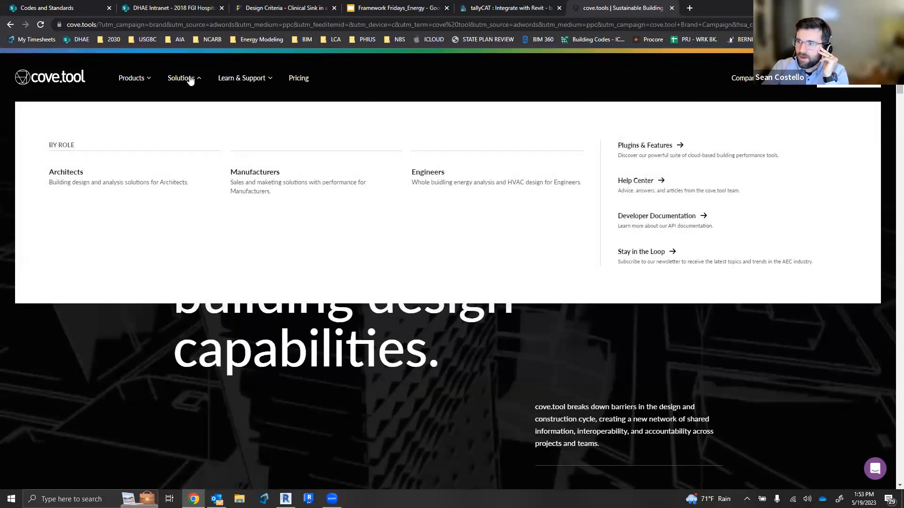
left_click(180, 78)
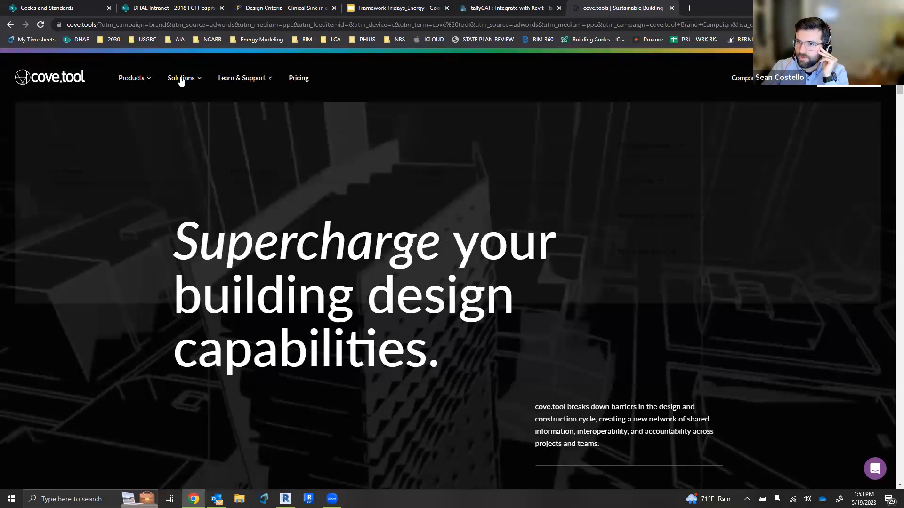
left_click(131, 77)
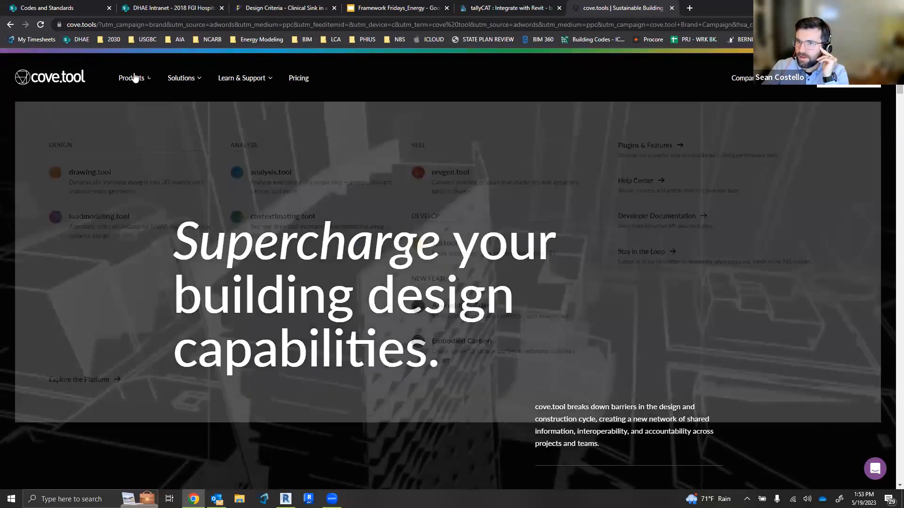
left_click(131, 78)
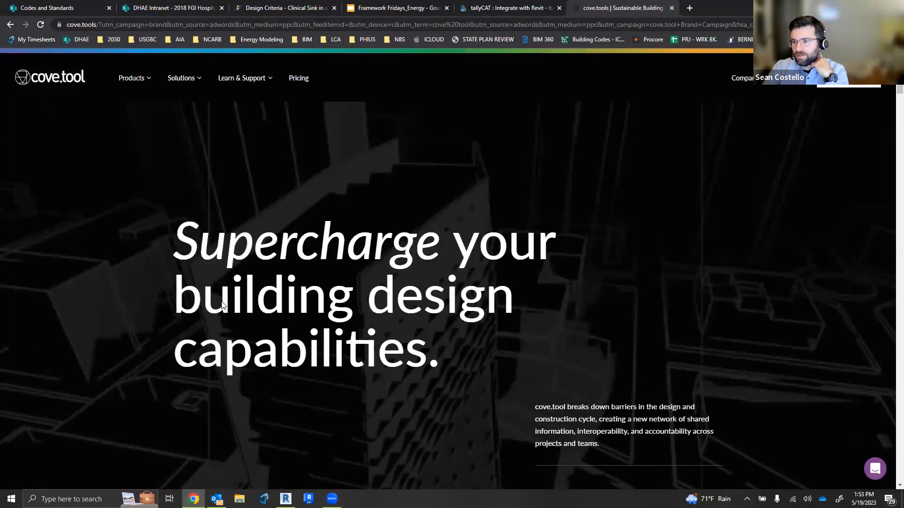
Advance the cove.tool showcase carousel past the facade and floor plan images to the energy results dashboard.
scroll("down", 3)
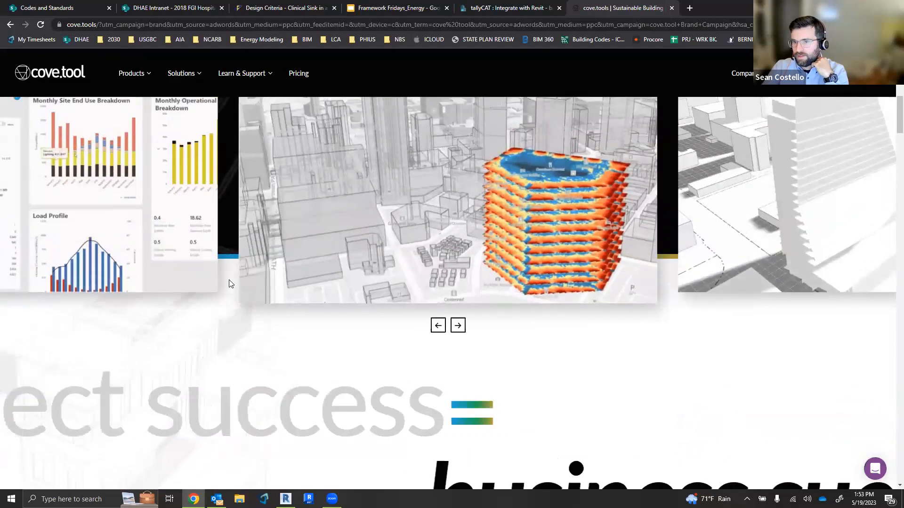
scroll("up", 3)
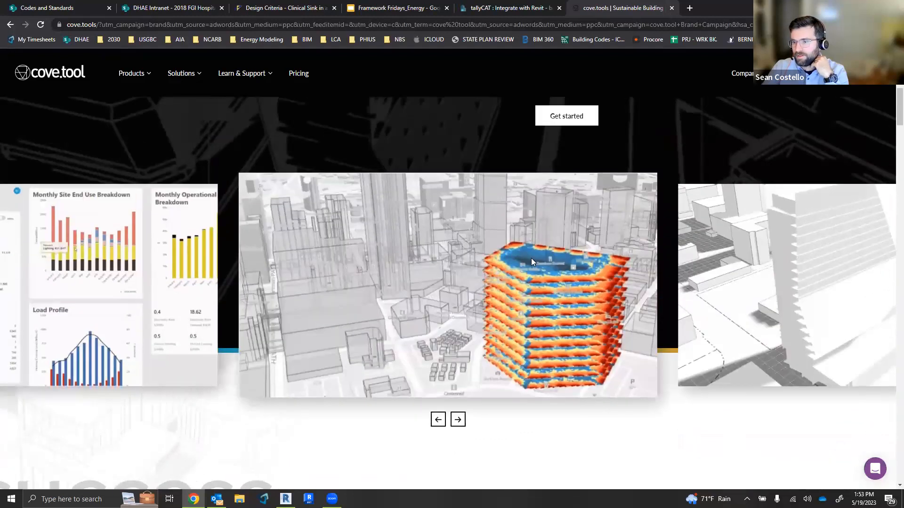
mouse_move(490, 452)
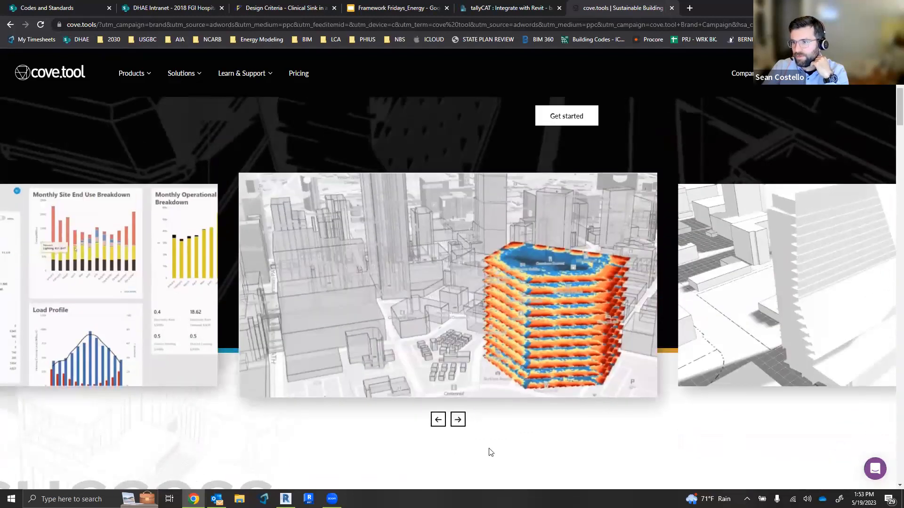
left_click(457, 419)
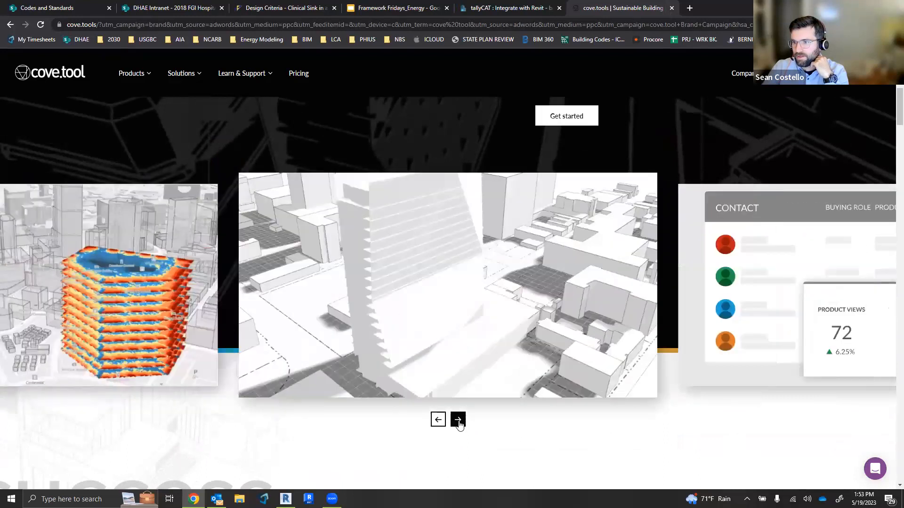
left_click(457, 419)
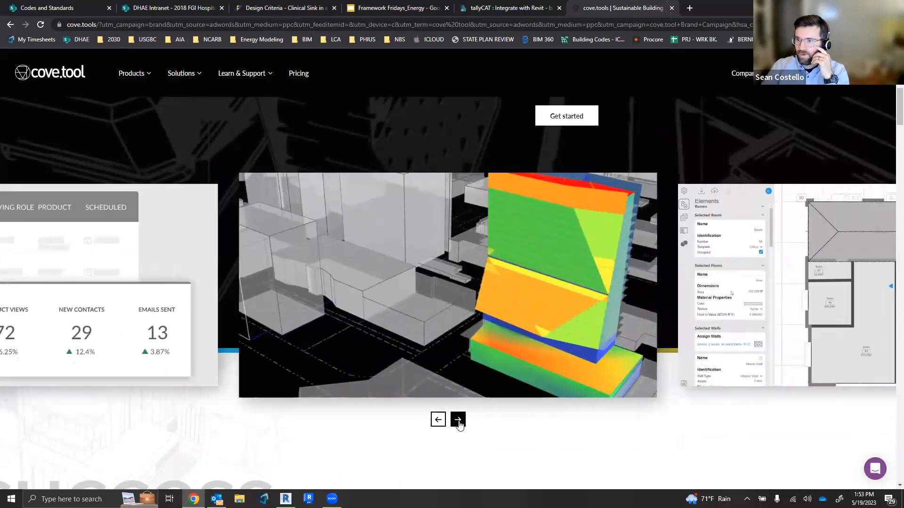
left_click(457, 419)
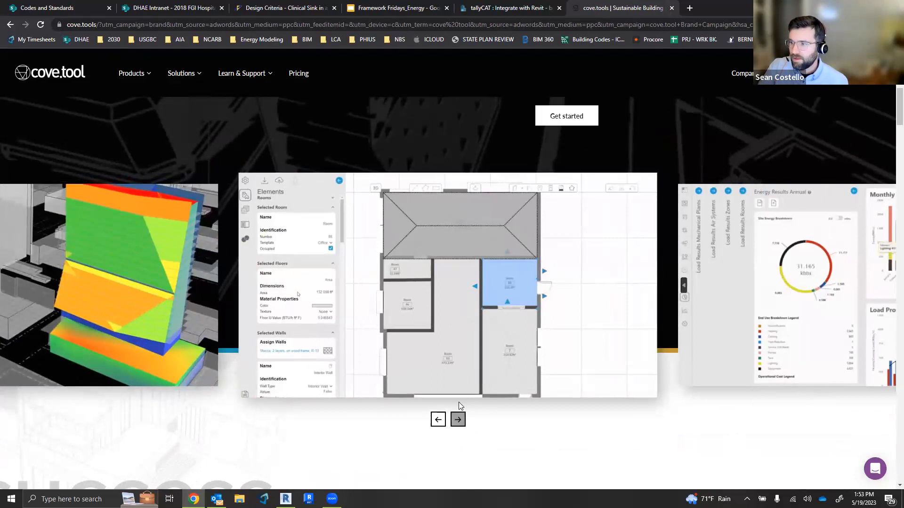
left_click(457, 419)
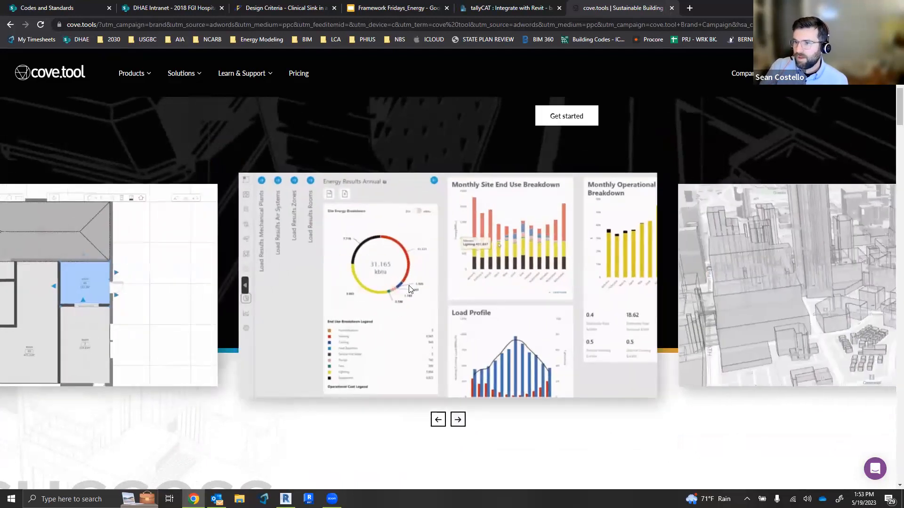
mouse_move(467, 297)
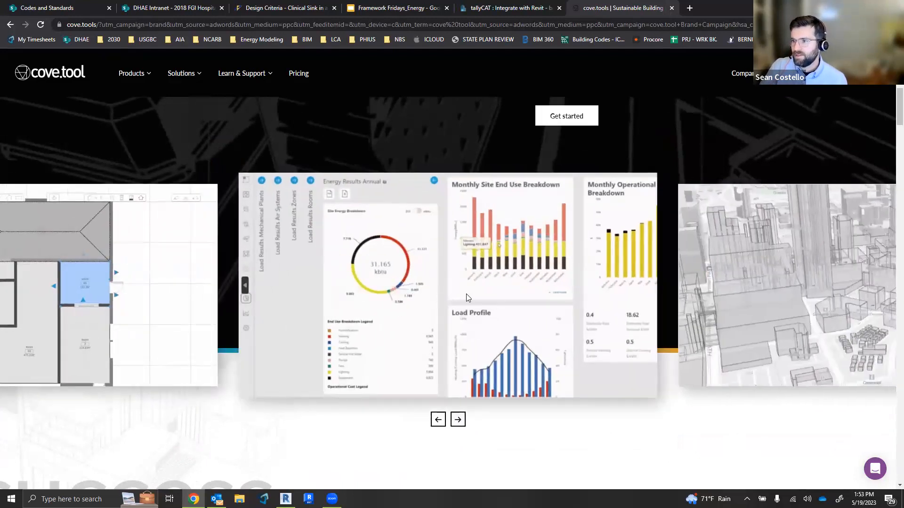
mouse_move(436, 288)
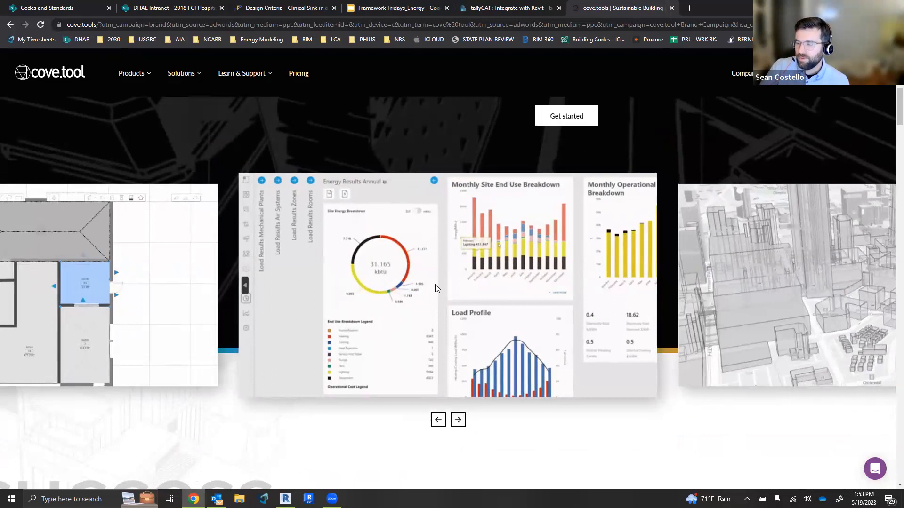
mouse_move(436, 329)
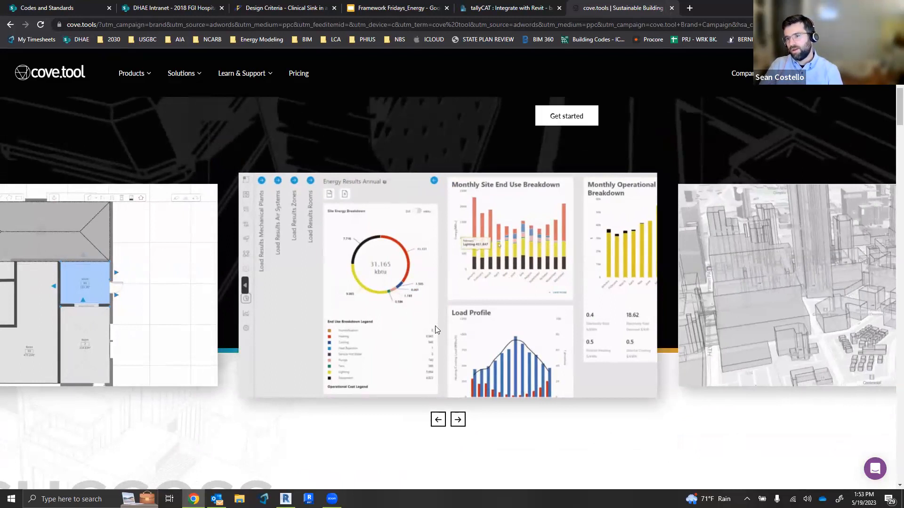
mouse_move(568, 312)
type("s")
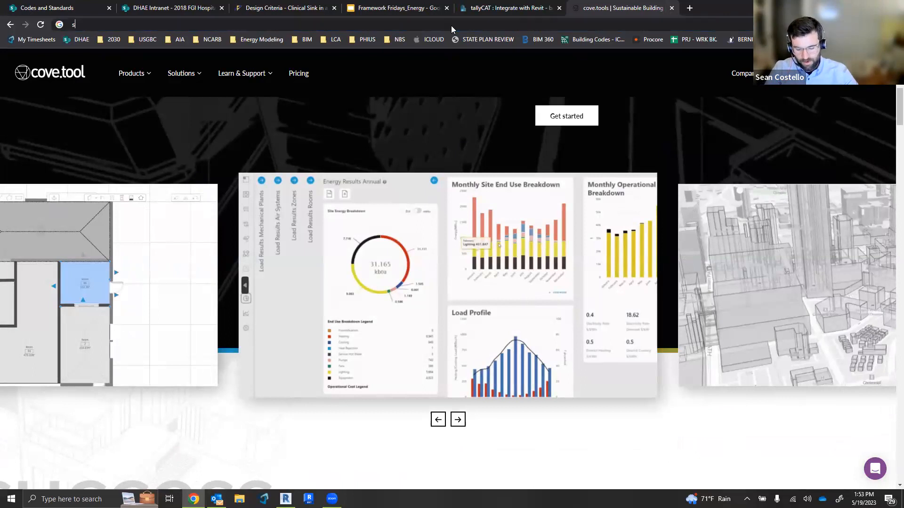
Search Google for 'sefaira software' from the address bar suggestion.
type("efair")
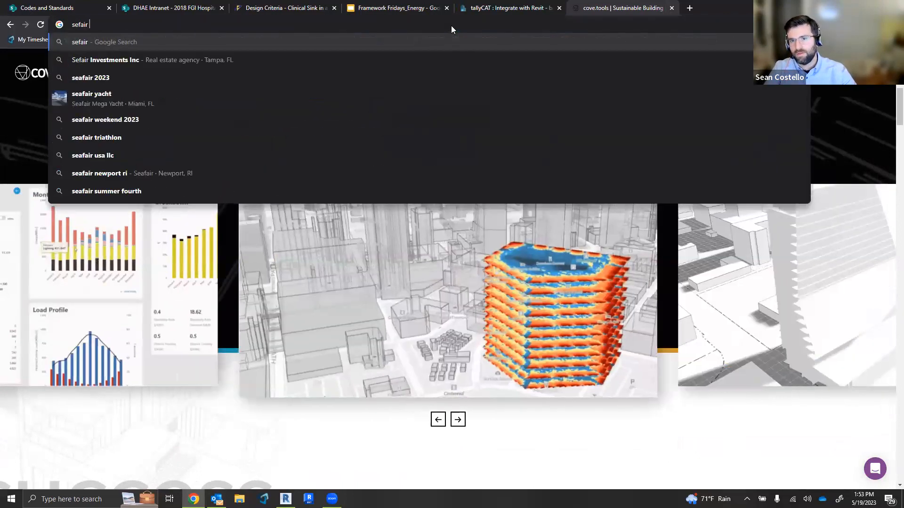
type("a")
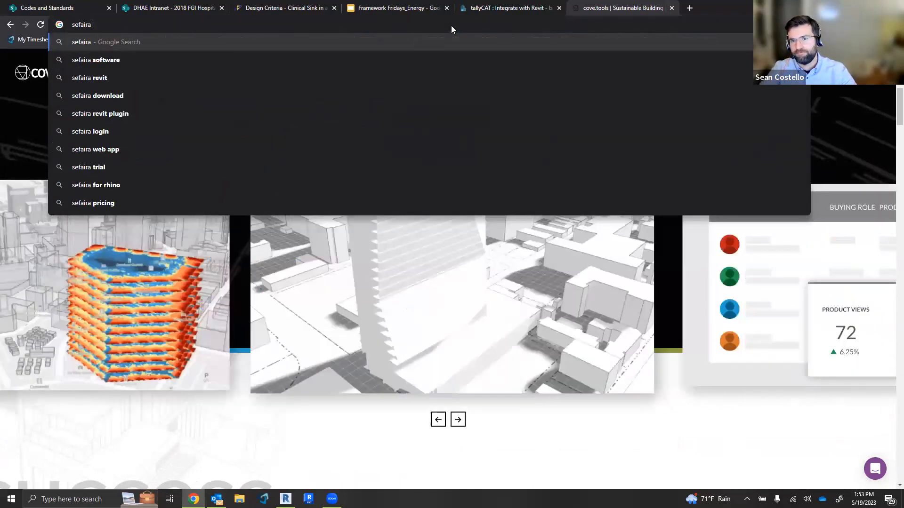
left_click(95, 59)
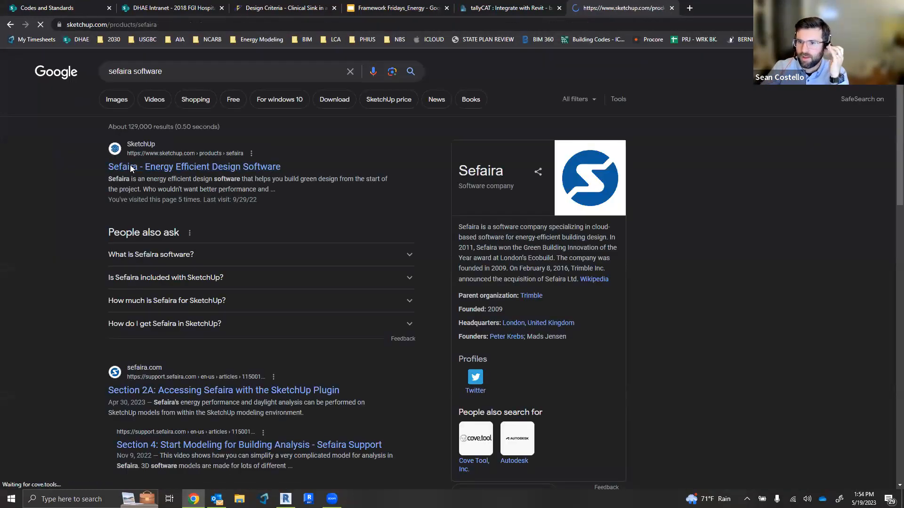
Open SketchUp's Sefaira page and scroll to the four-massing annual energy comparison chart.
left_click(194, 166)
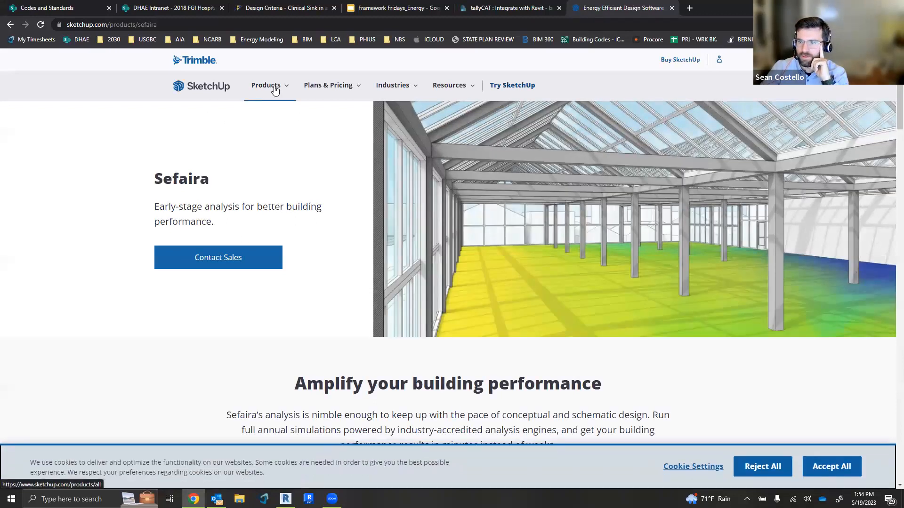
left_click(265, 85)
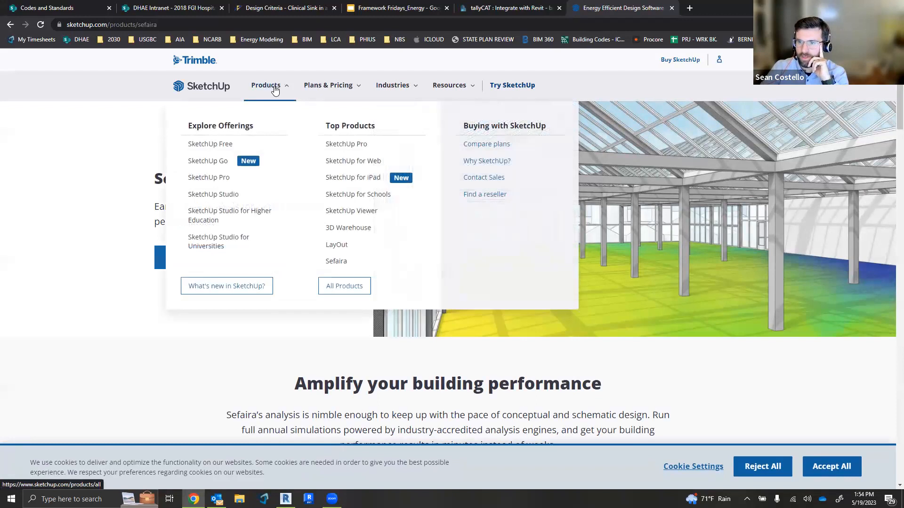
mouse_move(75, 182)
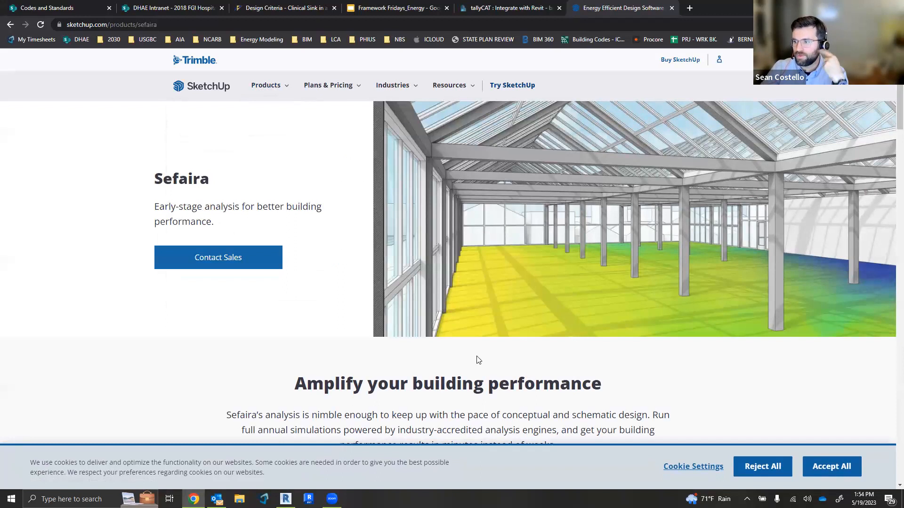
mouse_move(841, 428)
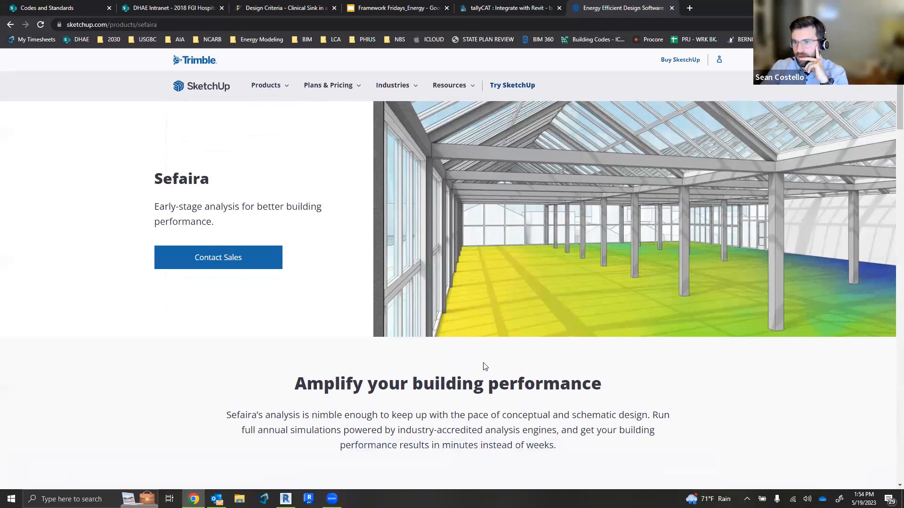
scroll("down", 3)
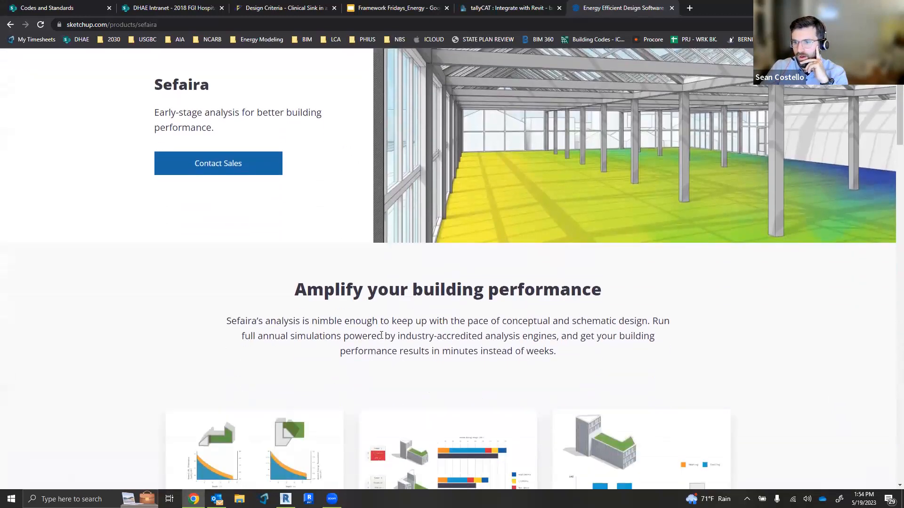
scroll("down", 3)
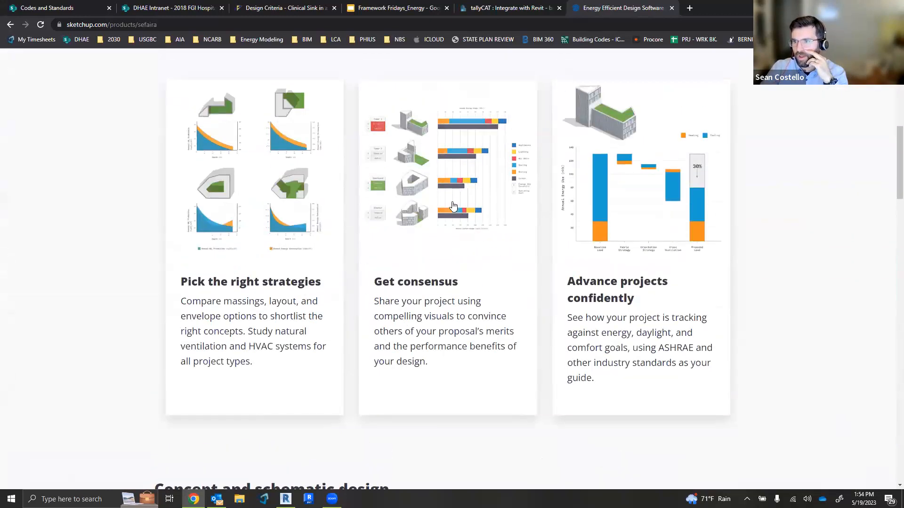
mouse_move(455, 221)
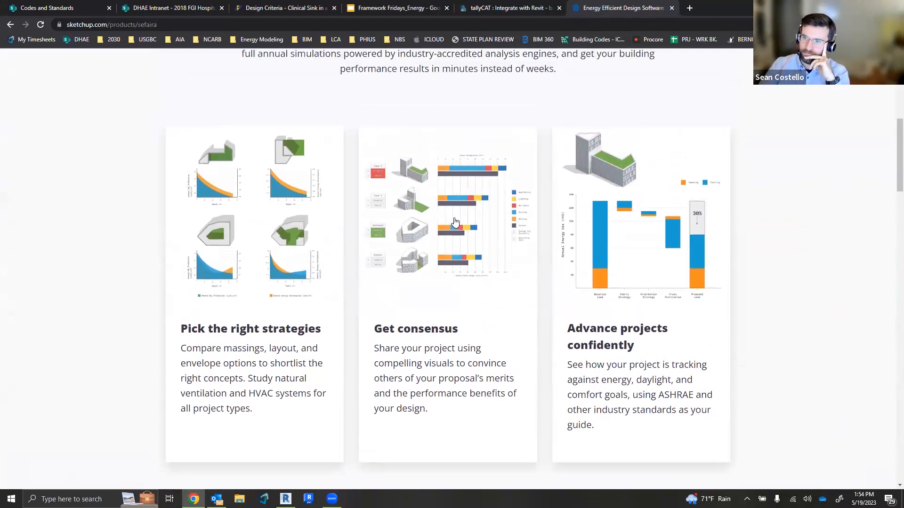
mouse_move(439, 225)
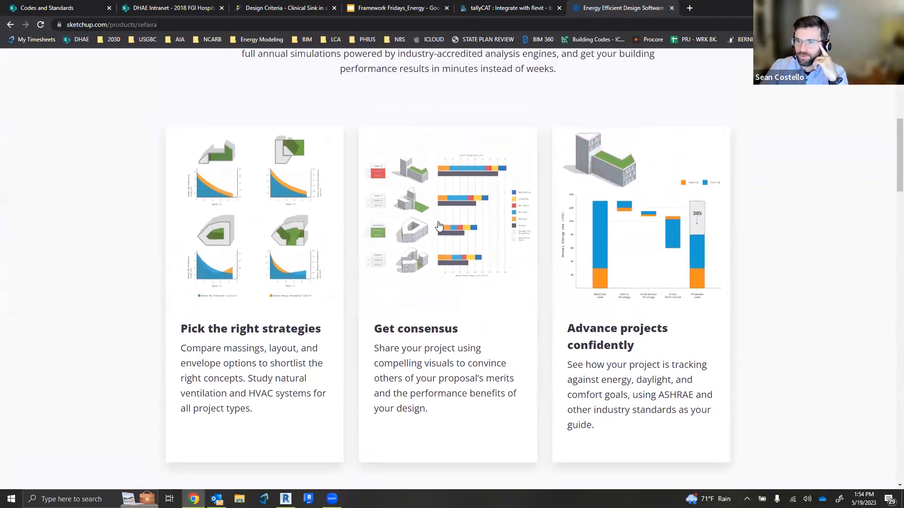
mouse_move(456, 243)
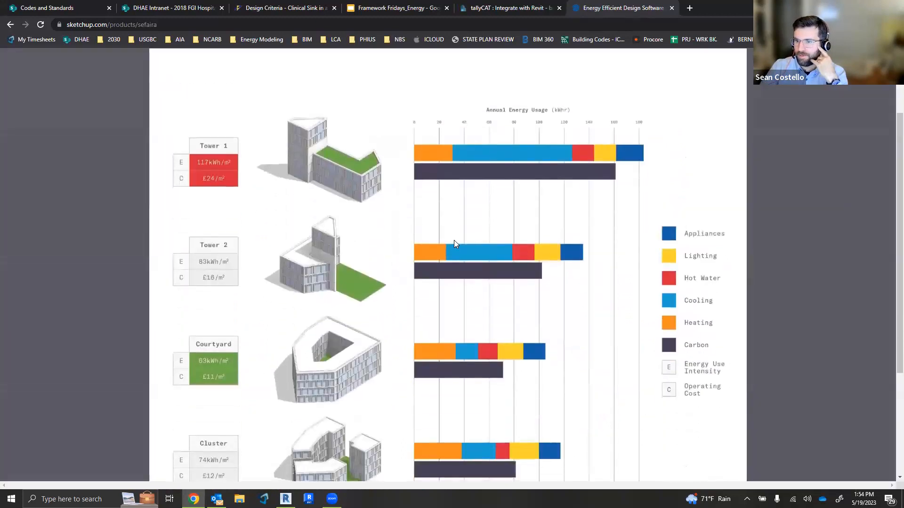
scroll("up", 3)
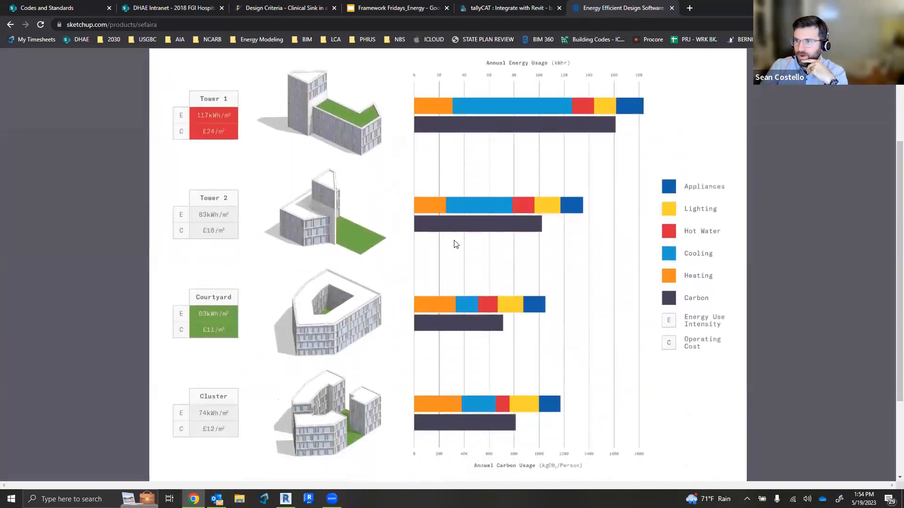
mouse_move(441, 244)
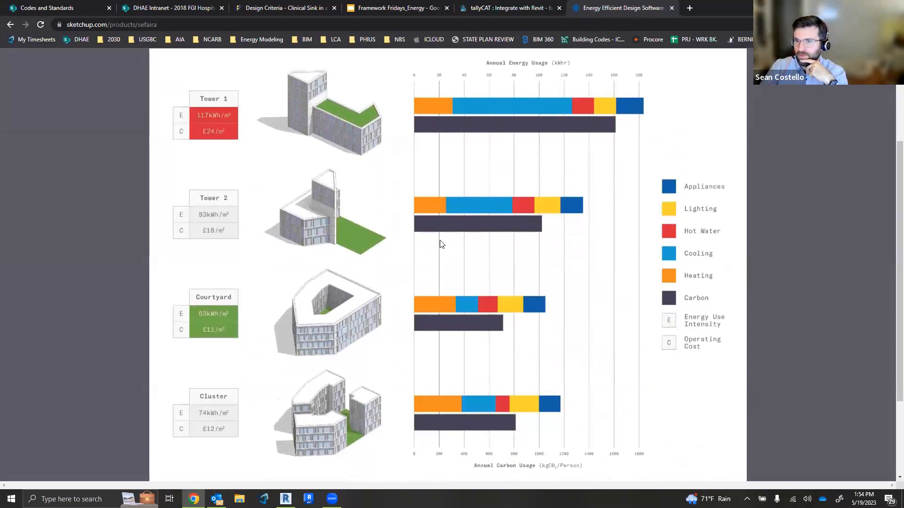
mouse_move(583, 186)
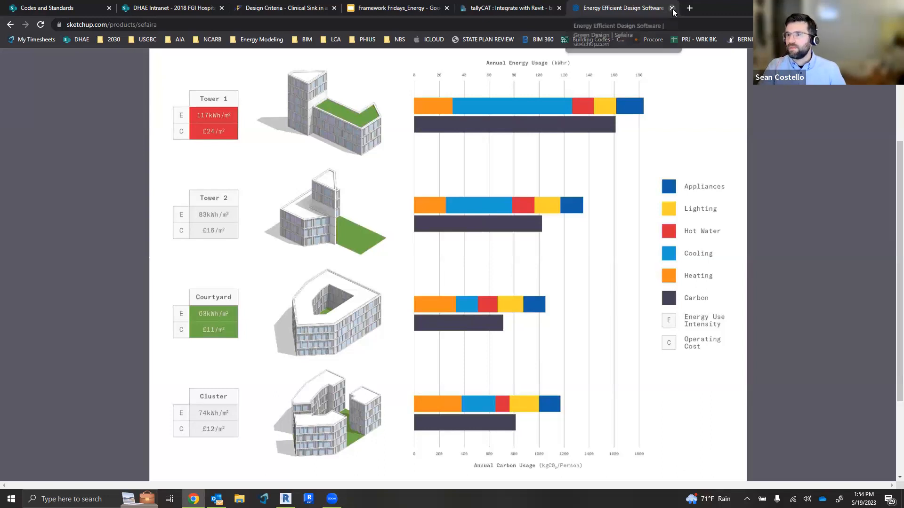
Close the Sefaira tab, open a blank tab, and switch to the Framework Fridays_Energy deck.
left_click(671, 8)
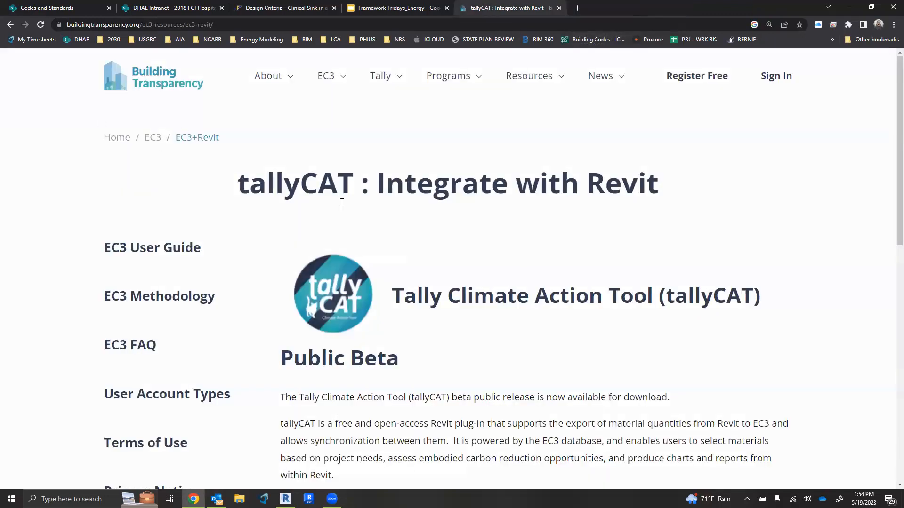
left_click(688, 8)
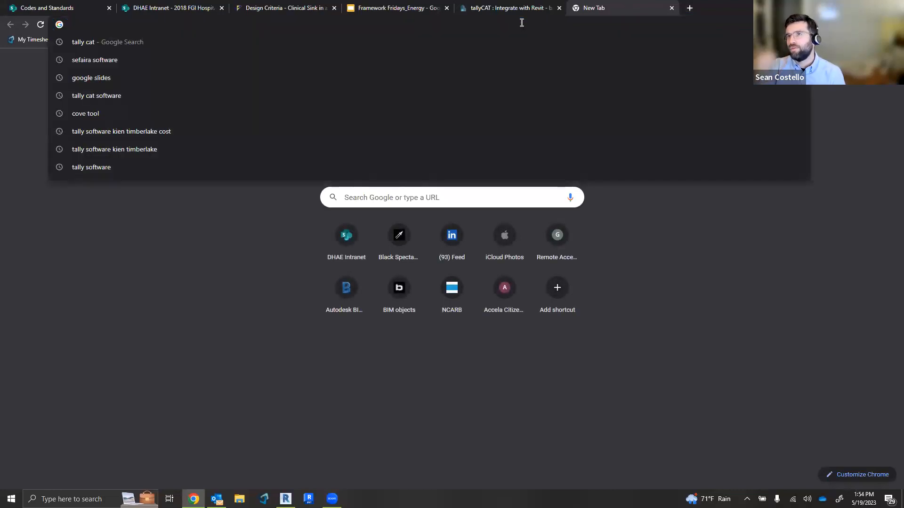
mouse_move(363, 15)
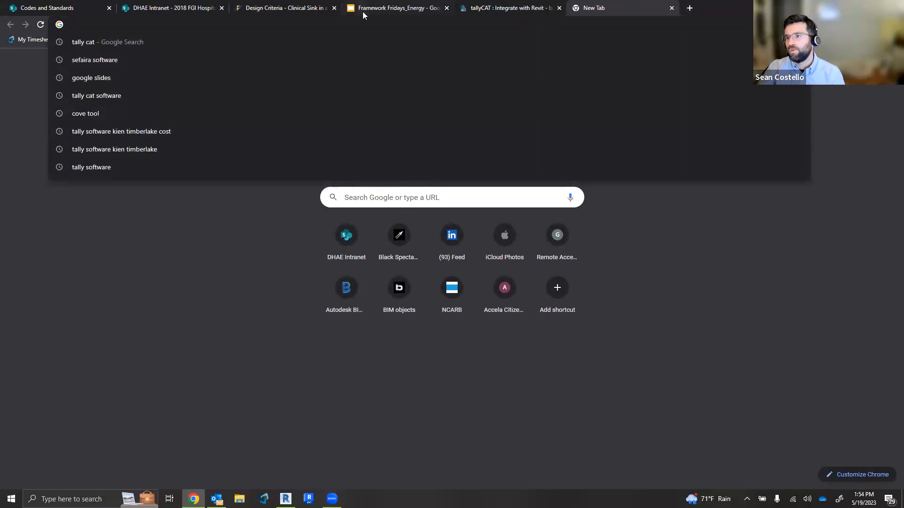
left_click(397, 8)
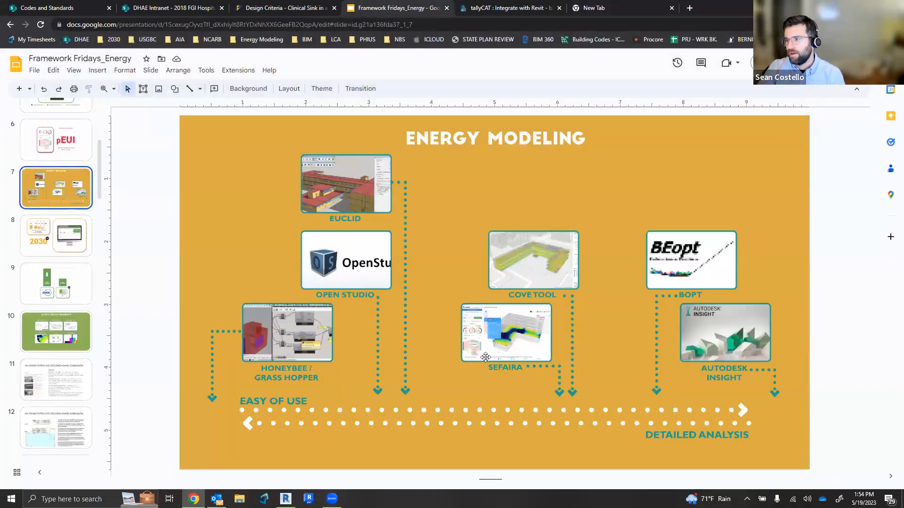
mouse_move(757, 336)
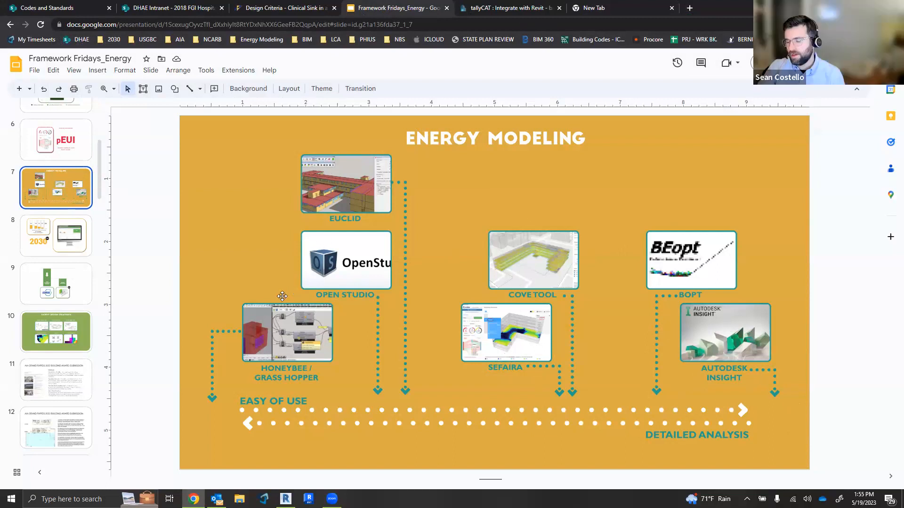
mouse_move(323, 242)
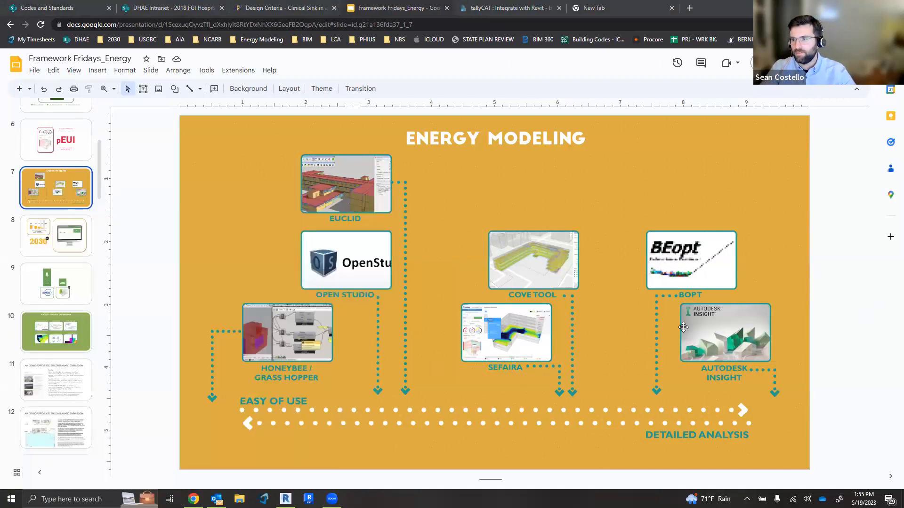
mouse_move(657, 261)
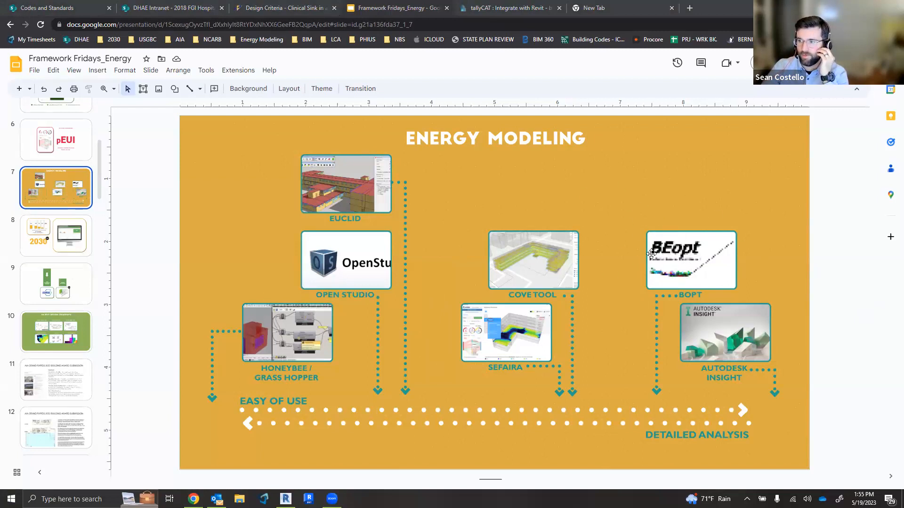
mouse_move(596, 294)
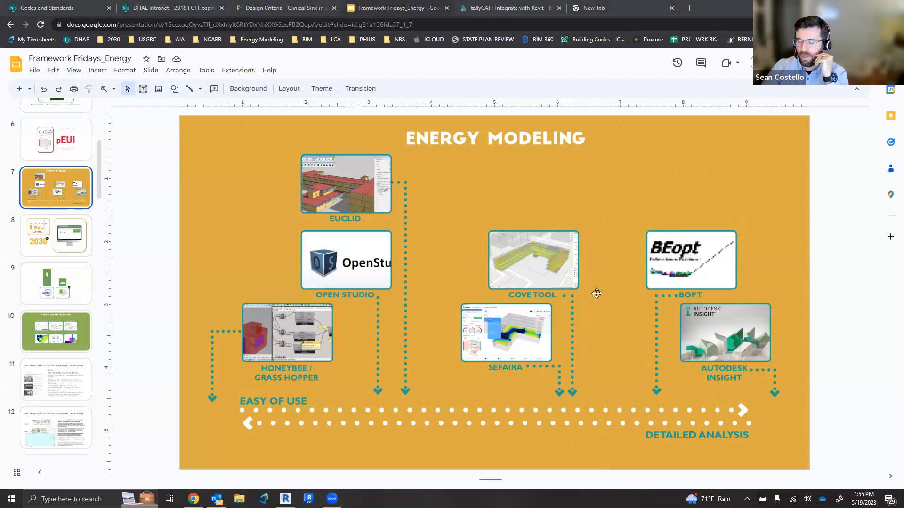
mouse_move(728, 288)
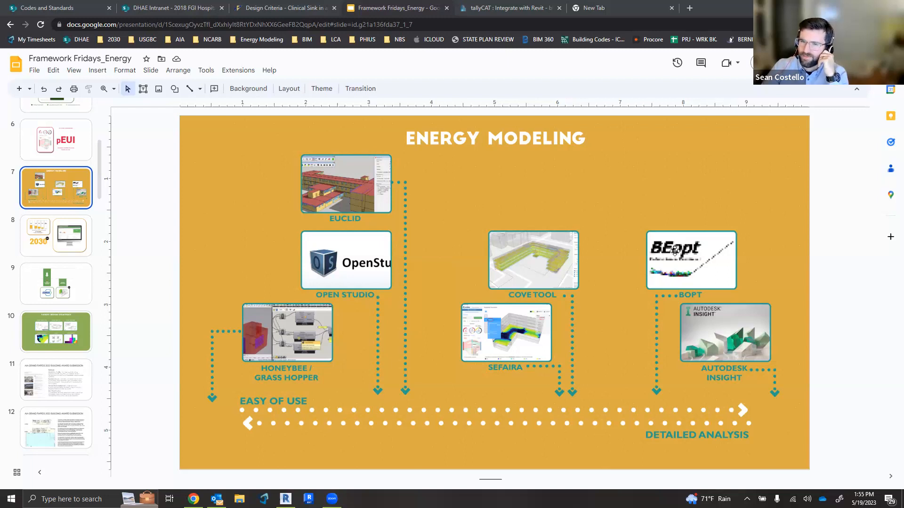
mouse_move(535, 268)
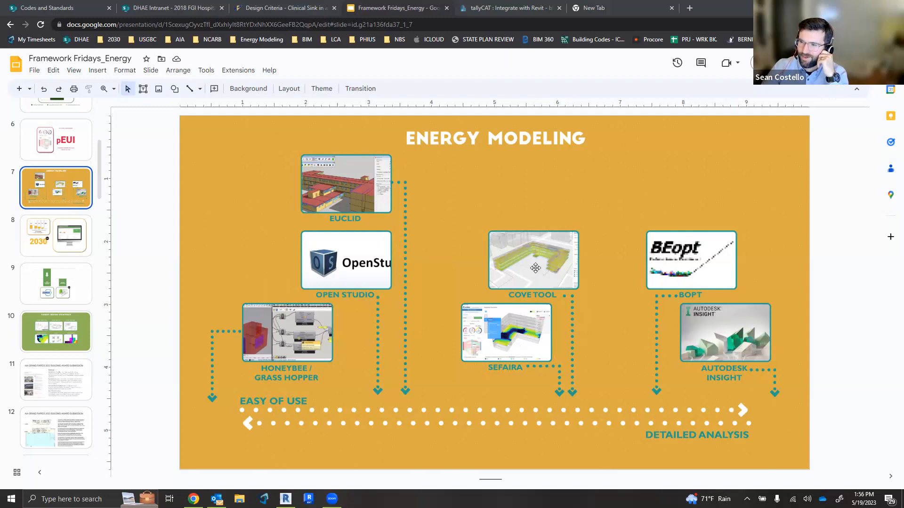
mouse_move(552, 277)
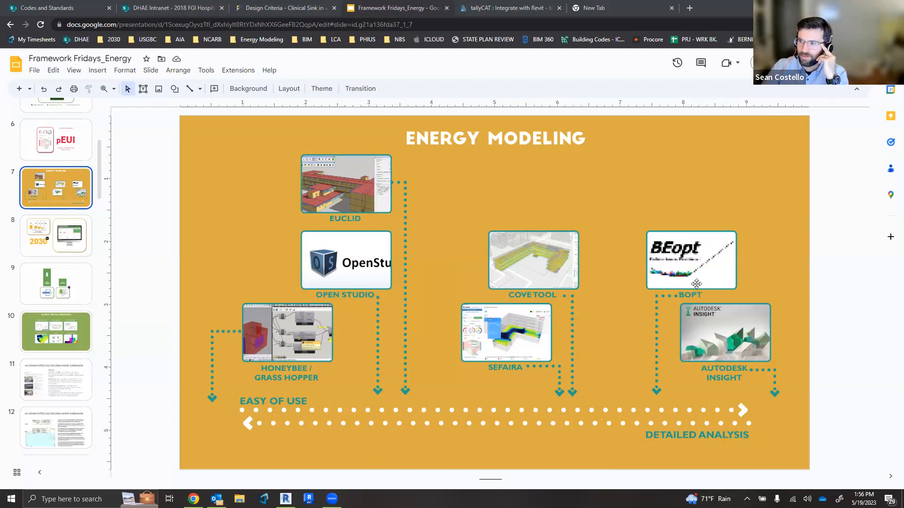
mouse_move(675, 279)
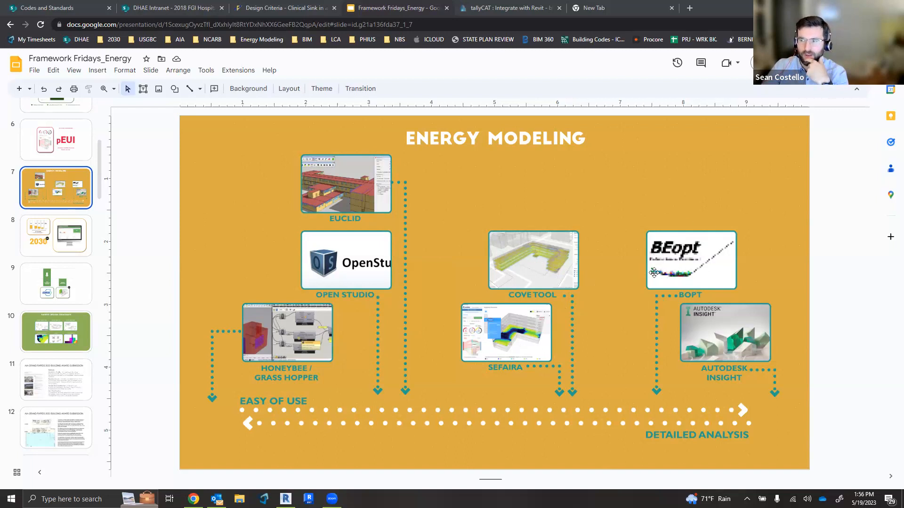
mouse_move(657, 279)
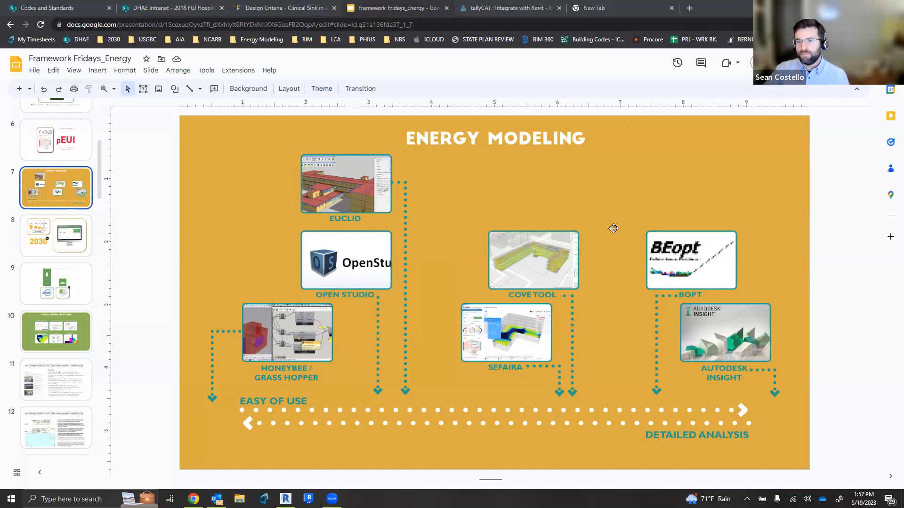
Scroll the slide filmstrip to the end, showing slides 36 through 42.
scroll("down", 3)
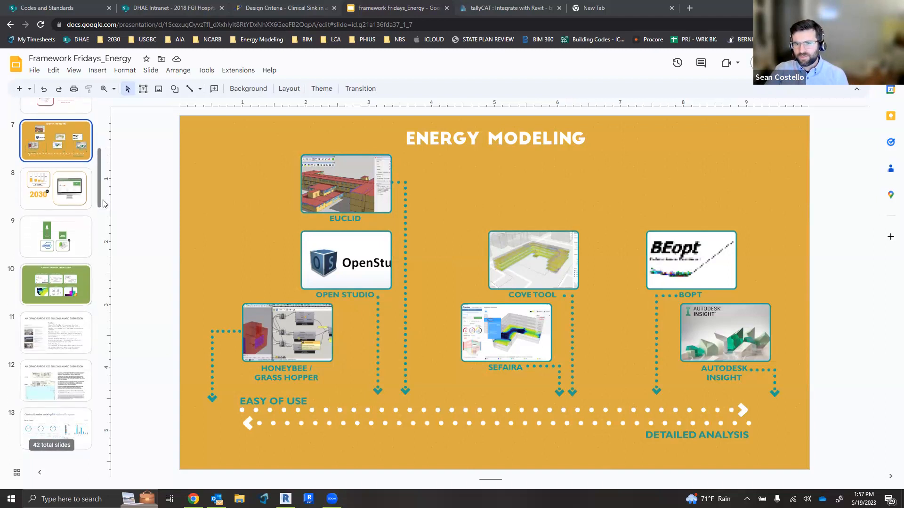
scroll("down", 3)
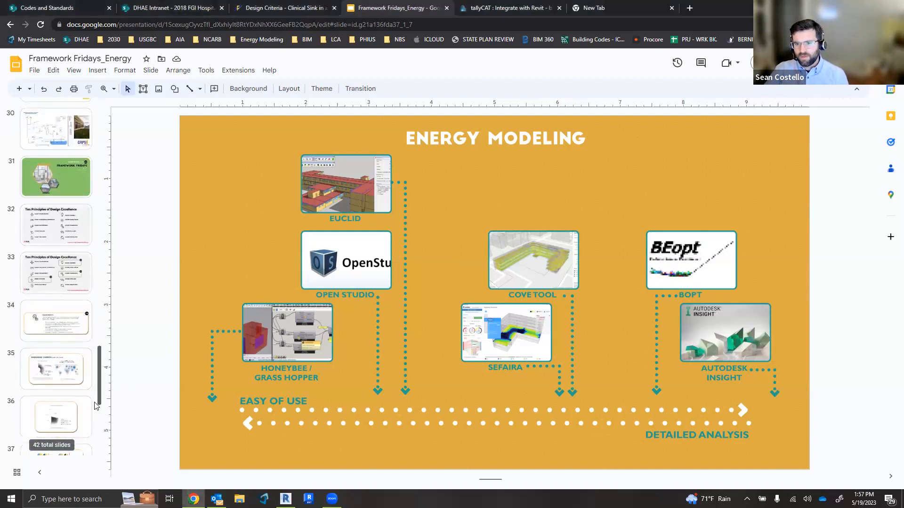
scroll("down", 3)
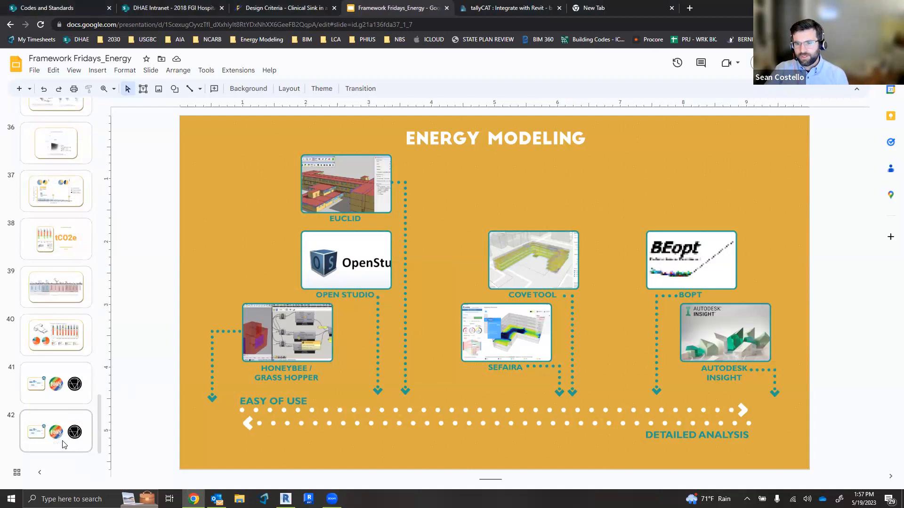